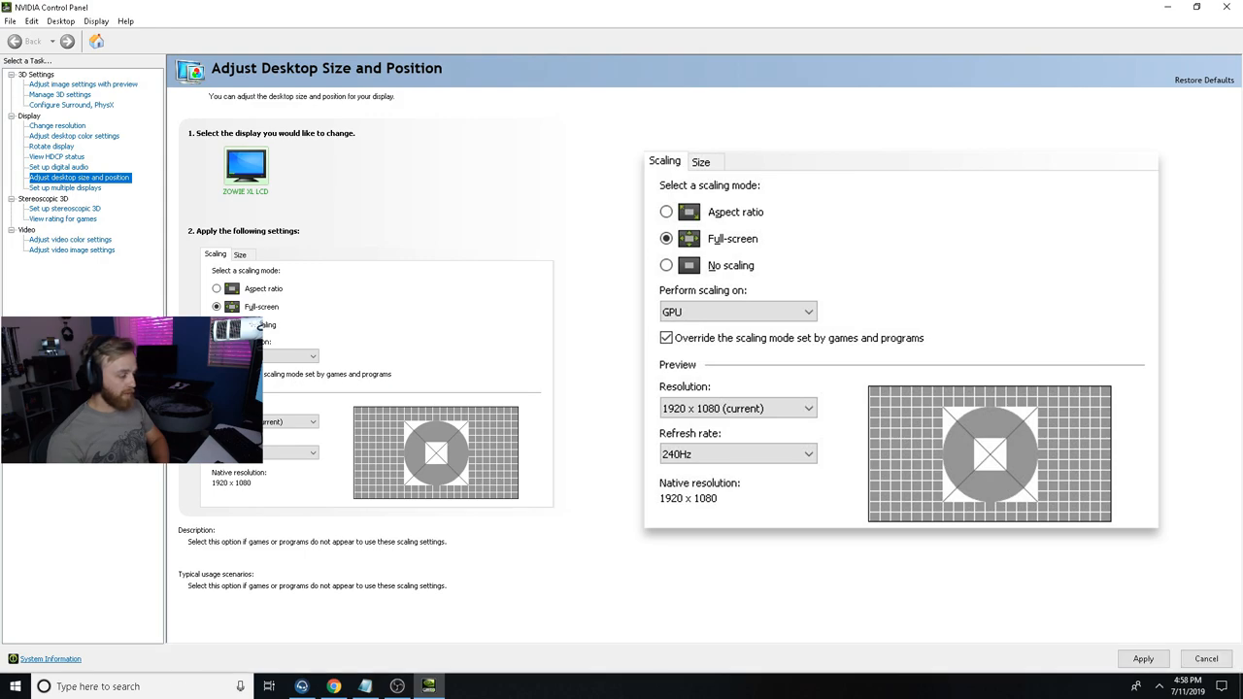
{"action": "mouse_move", "coordinate": [1054, 628]}
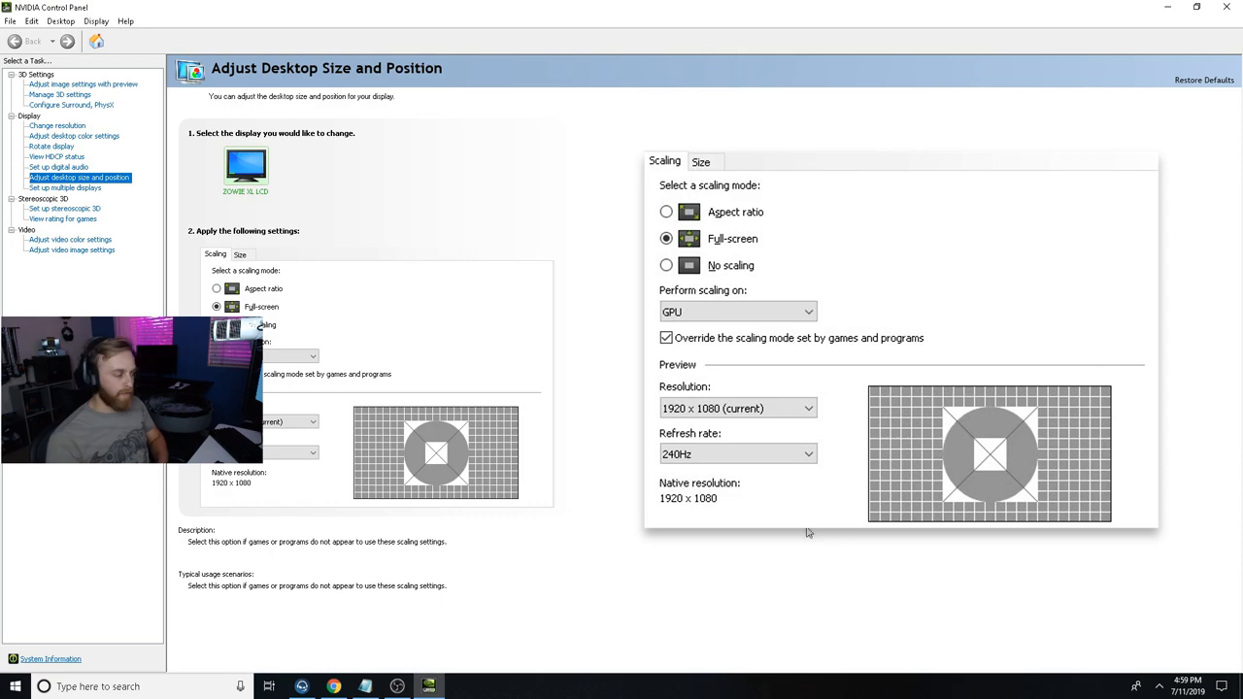
Switch to 'Adjust desktop color settings' for the ZOWIE XL display
{"action": "left_click", "coordinate": [74, 136]}
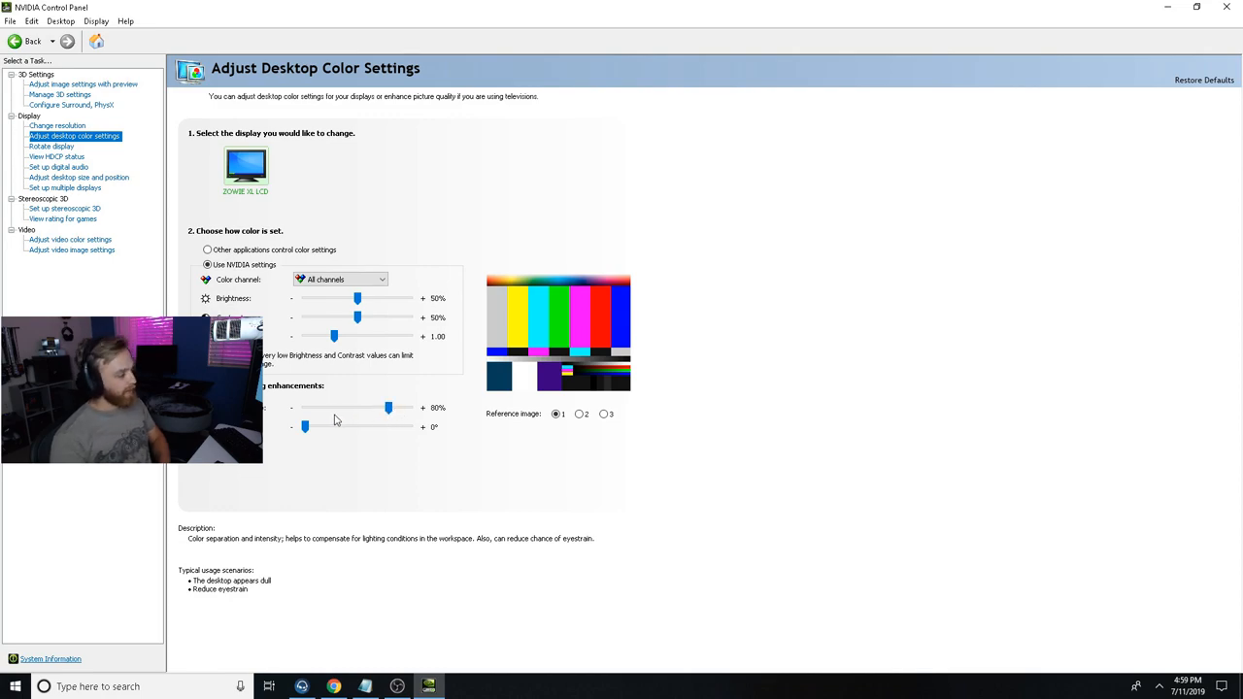
{"action": "mouse_move", "coordinate": [316, 420]}
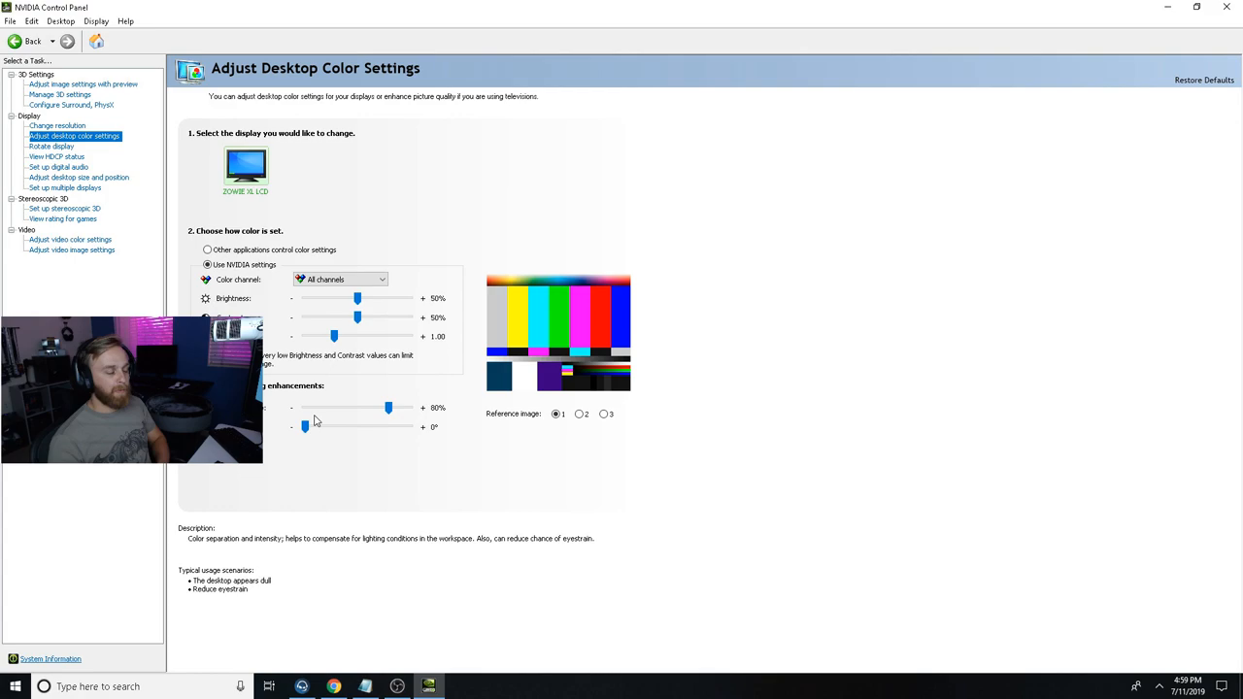
Open Manage 3D settings and scroll through the Global Settings list
{"action": "left_click", "coordinate": [60, 94]}
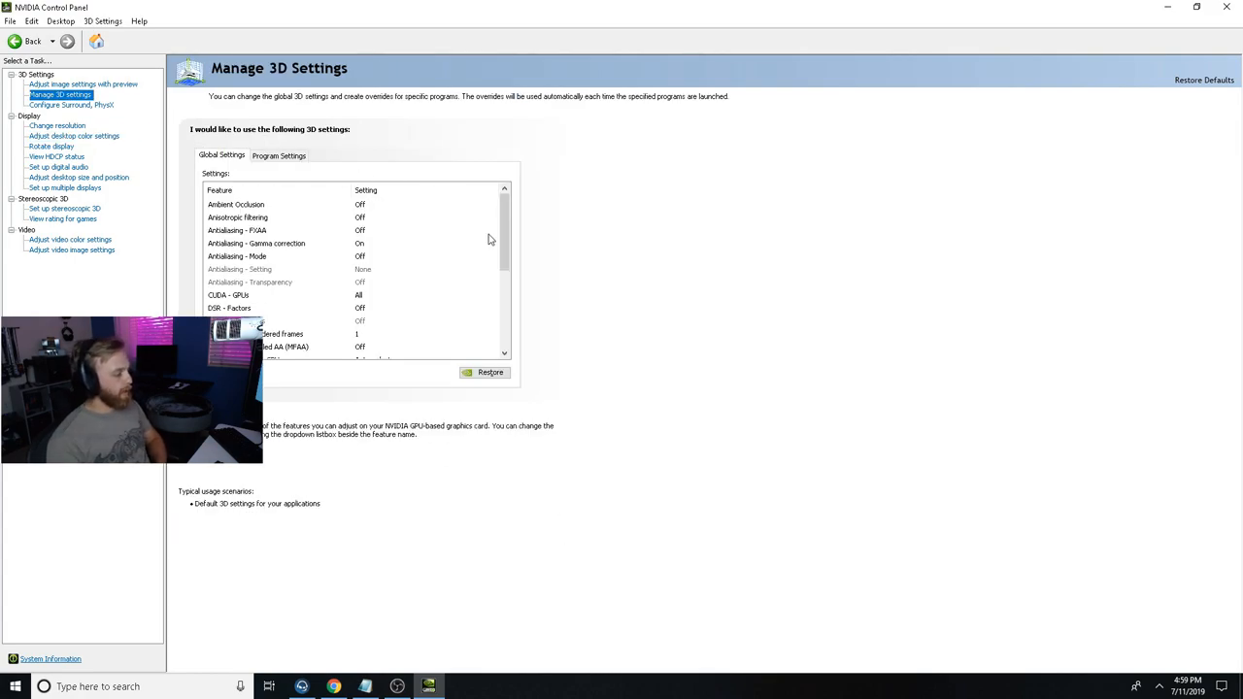
{"action": "scroll", "scroll_direction": "down", "scroll_amount": 3}
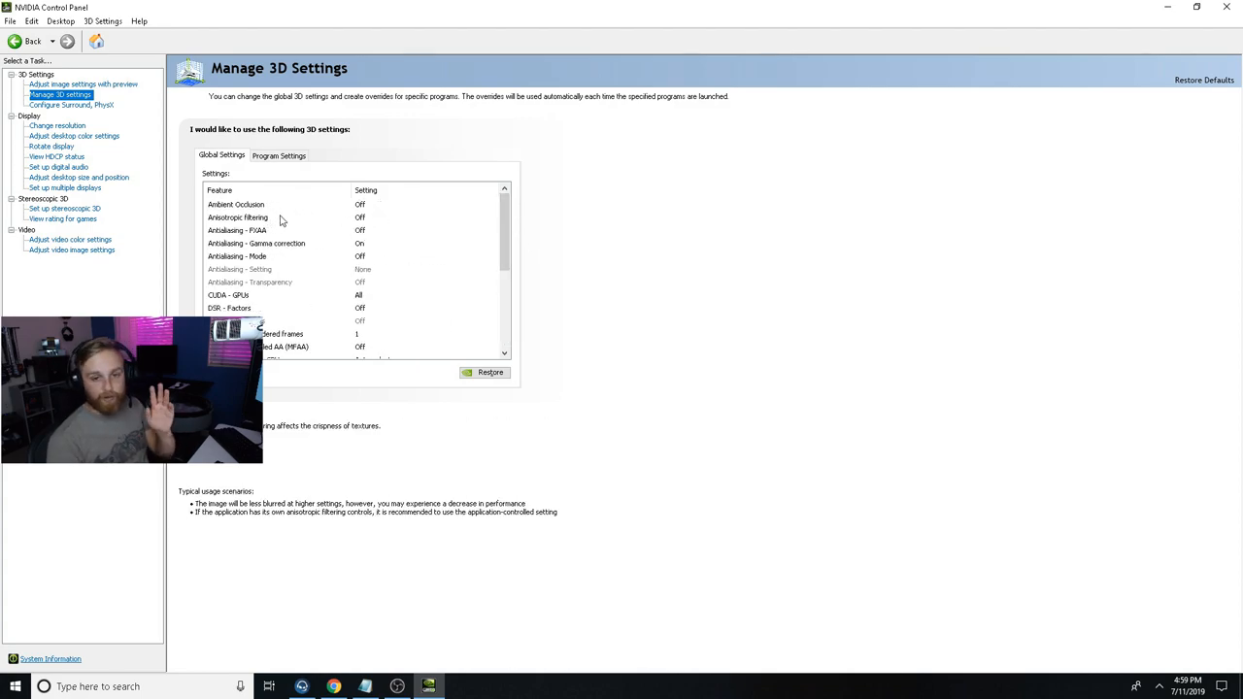
{"action": "scroll", "scroll_direction": "down", "scroll_amount": 3}
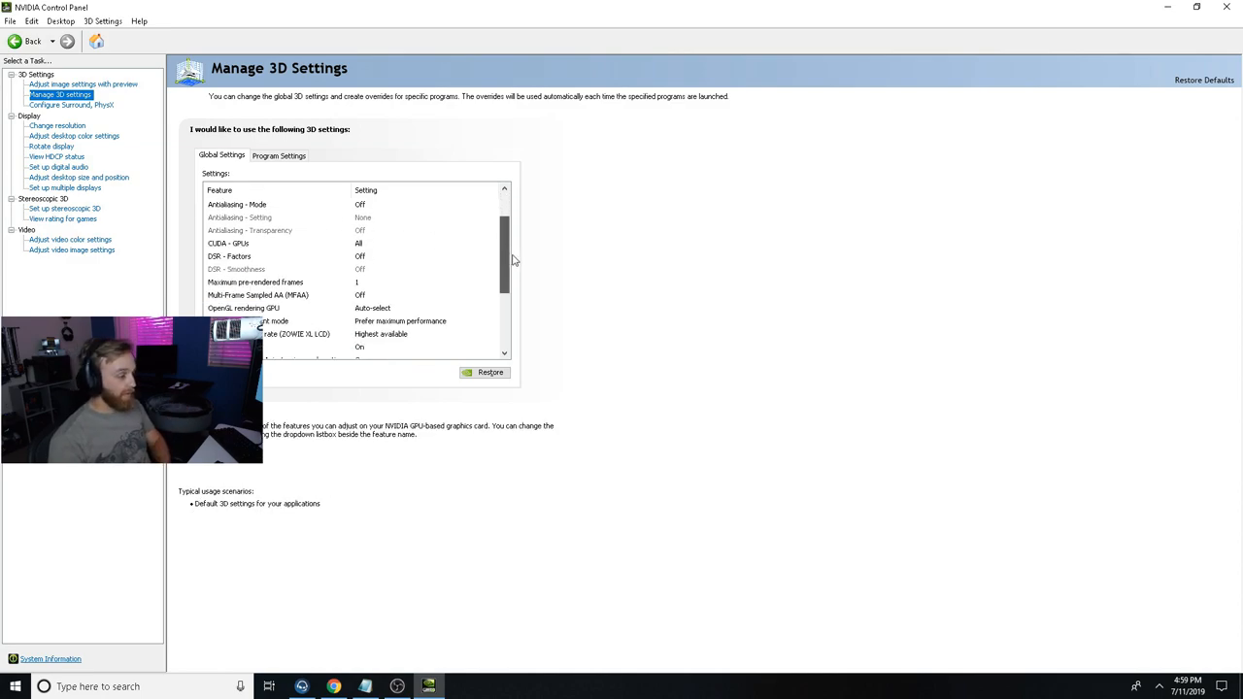
{"action": "scroll", "scroll_direction": "down", "scroll_amount": 3}
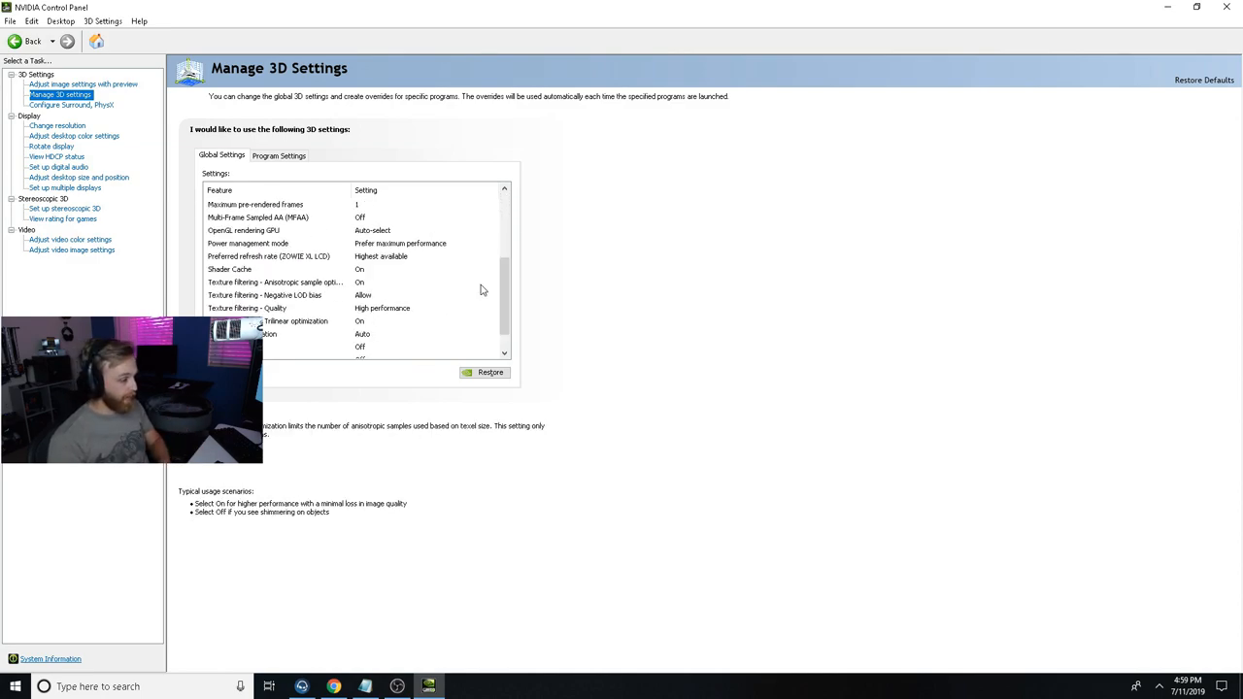
Read the Power management mode and Shader Cache descriptions
{"action": "left_click", "coordinate": [248, 243]}
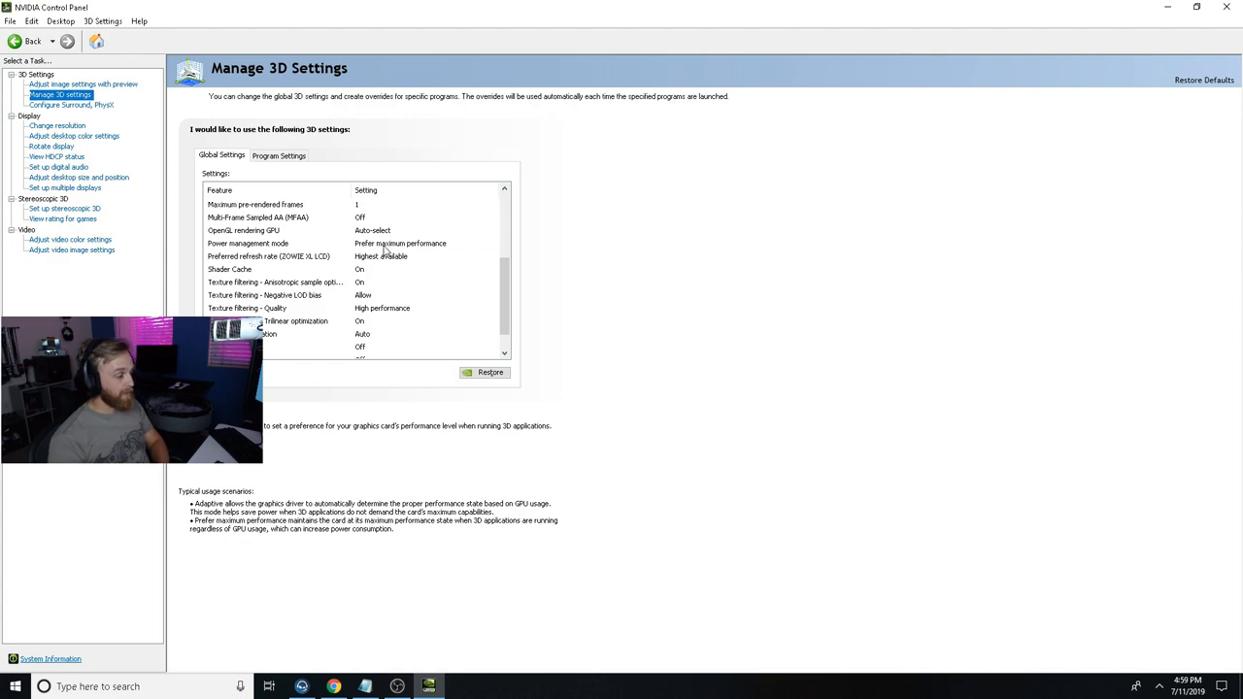
{"action": "left_click", "coordinate": [268, 255]}
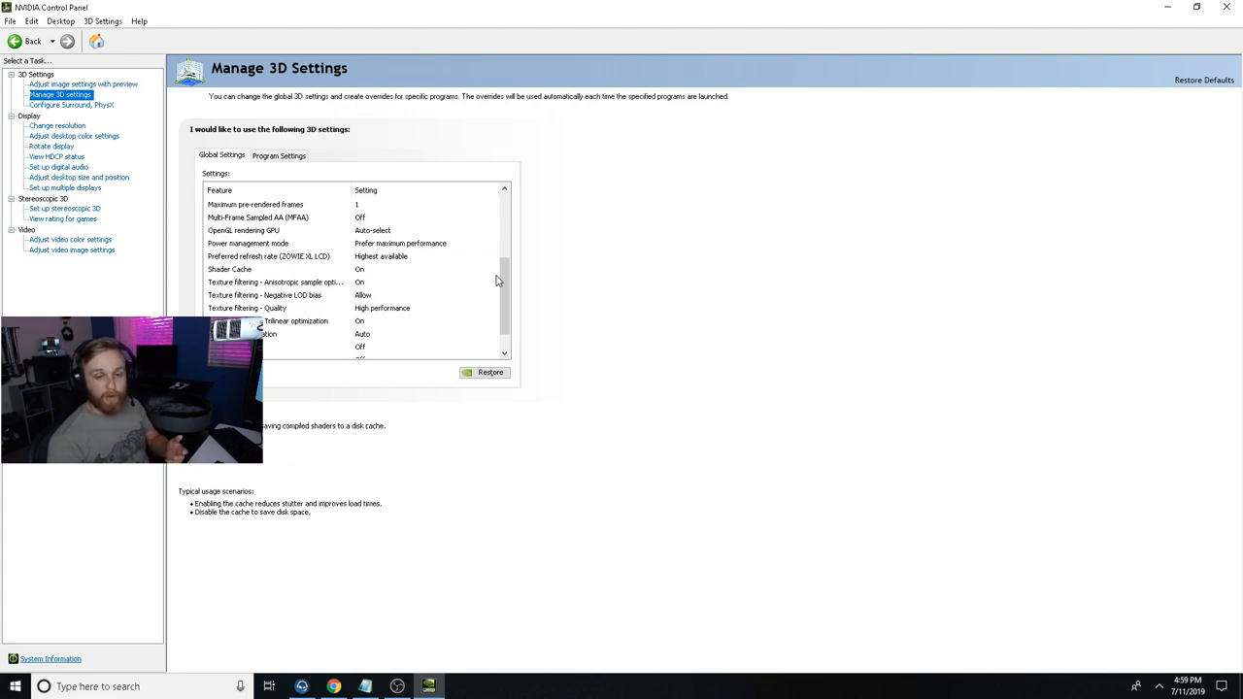
{"action": "scroll", "scroll_direction": "down", "scroll_amount": 3}
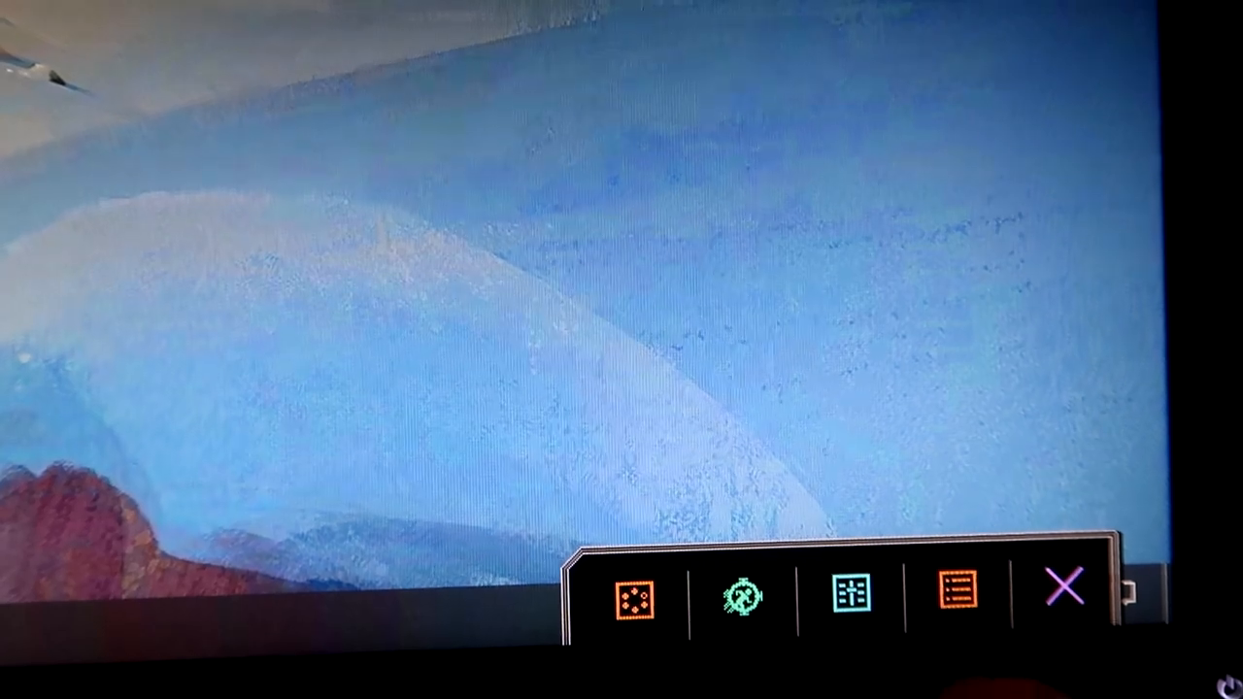
Open the BenQ main menu, check Low Blue Light at 4, then move to Picture settings
{"action": "left_click", "coordinate": [956, 589]}
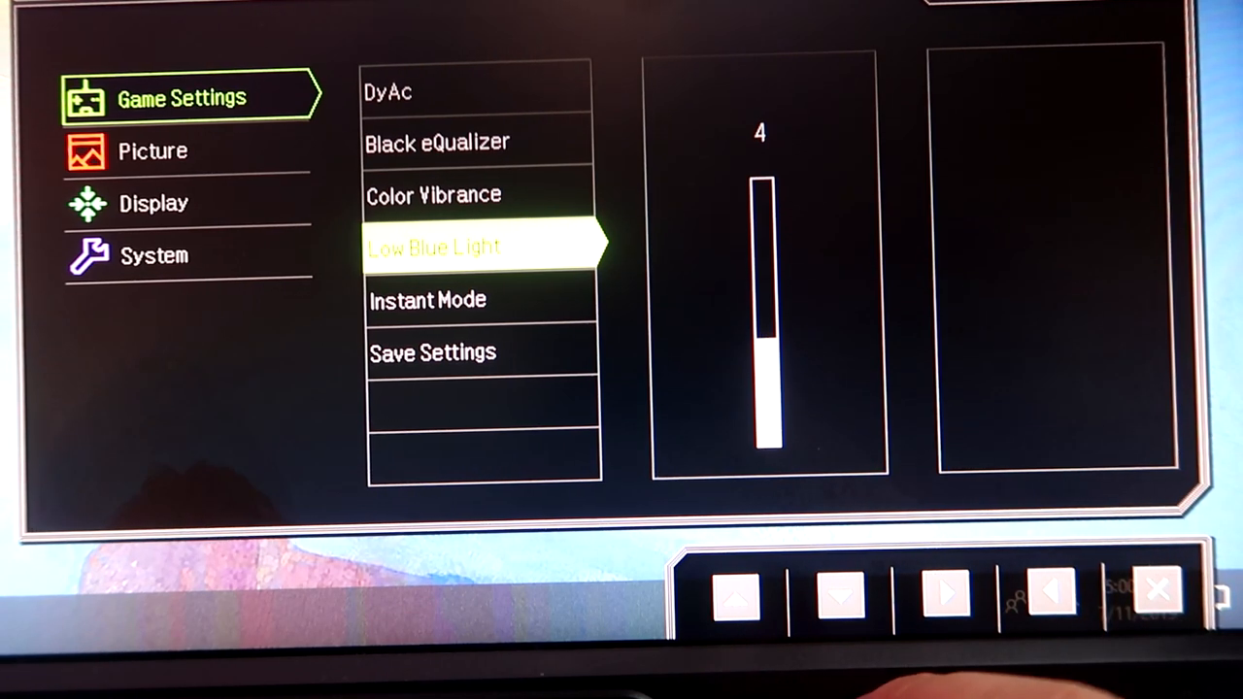
{"action": "left_click", "coordinate": [839, 595]}
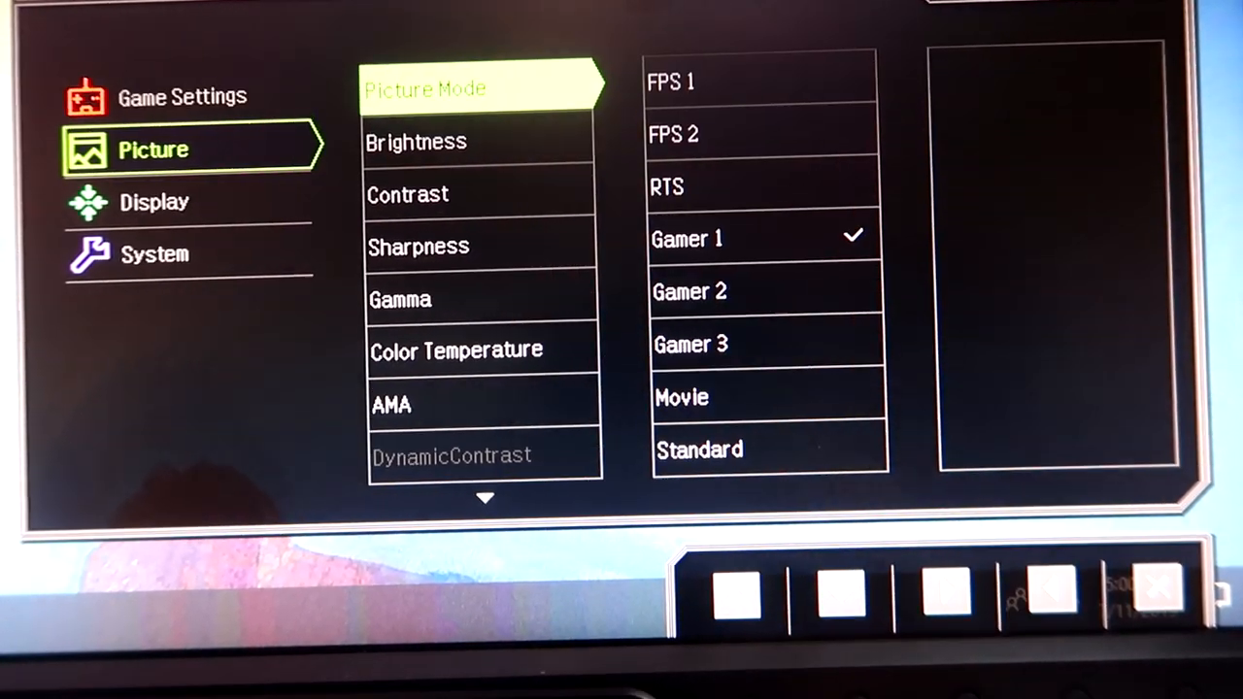
Step through brightness 100, contrast 60, sharpness 7 and user-defined colour temperature
{"action": "left_click", "coordinate": [841, 593]}
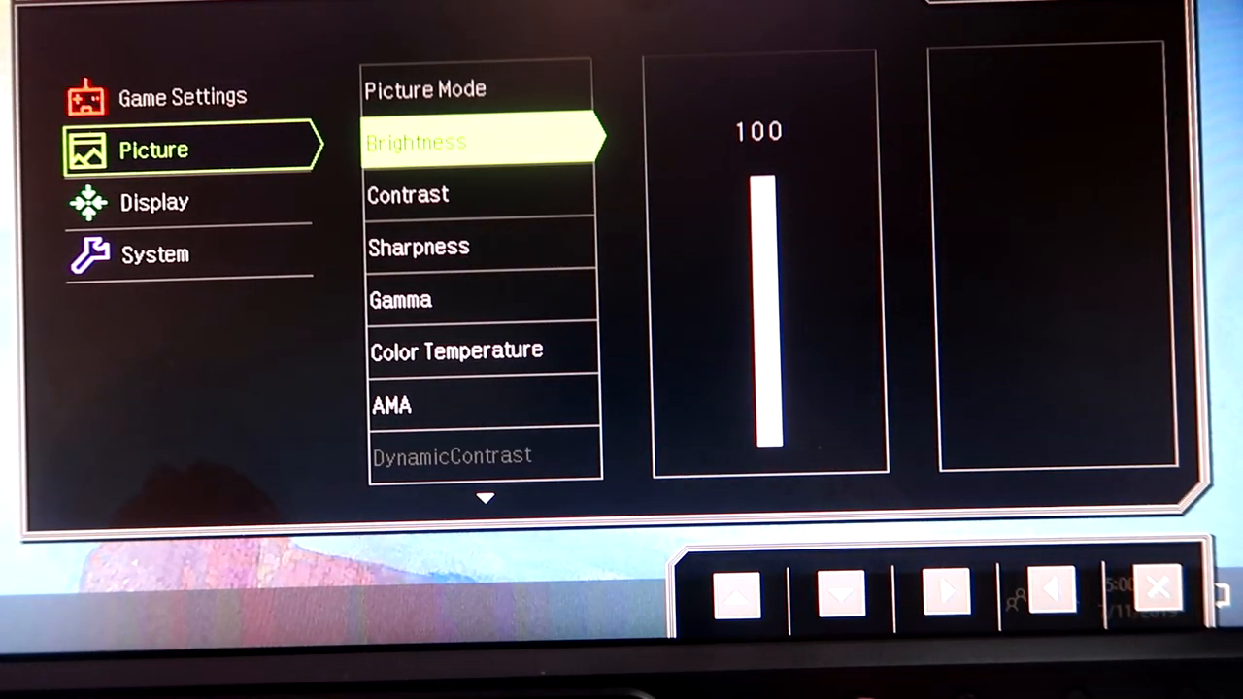
{"action": "left_click", "coordinate": [841, 593]}
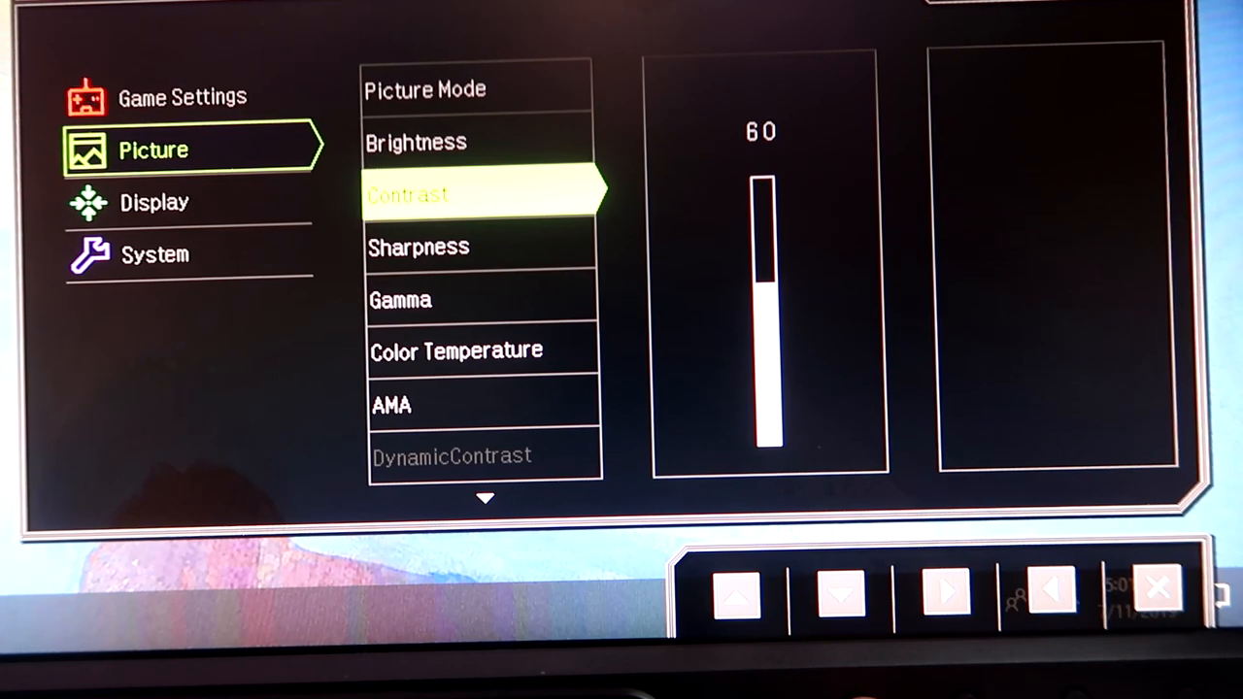
{"action": "left_click", "coordinate": [840, 594]}
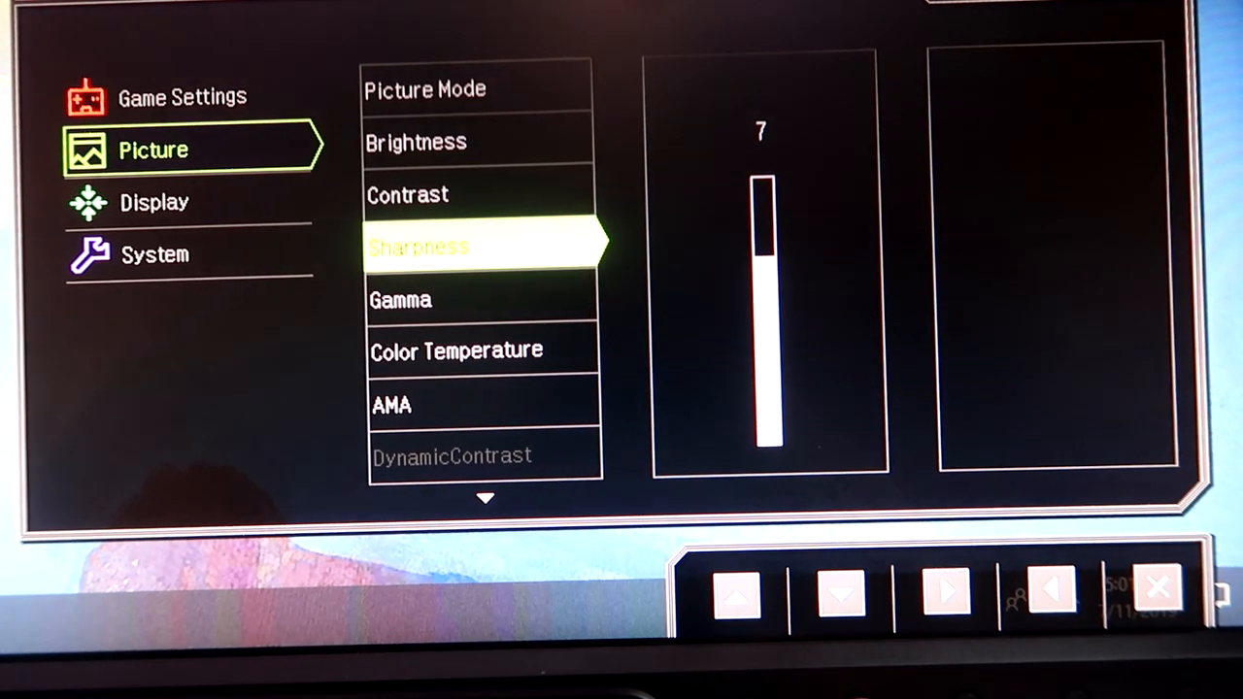
{"action": "left_click", "coordinate": [840, 594]}
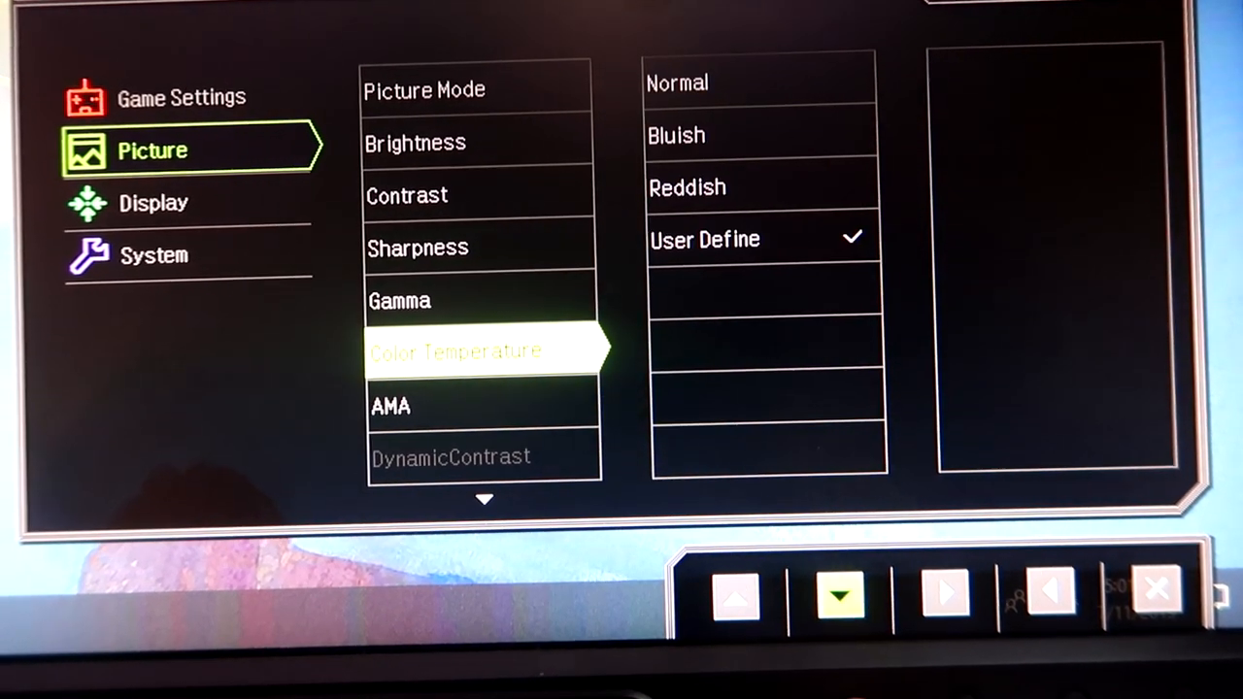
{"action": "left_click", "coordinate": [840, 596]}
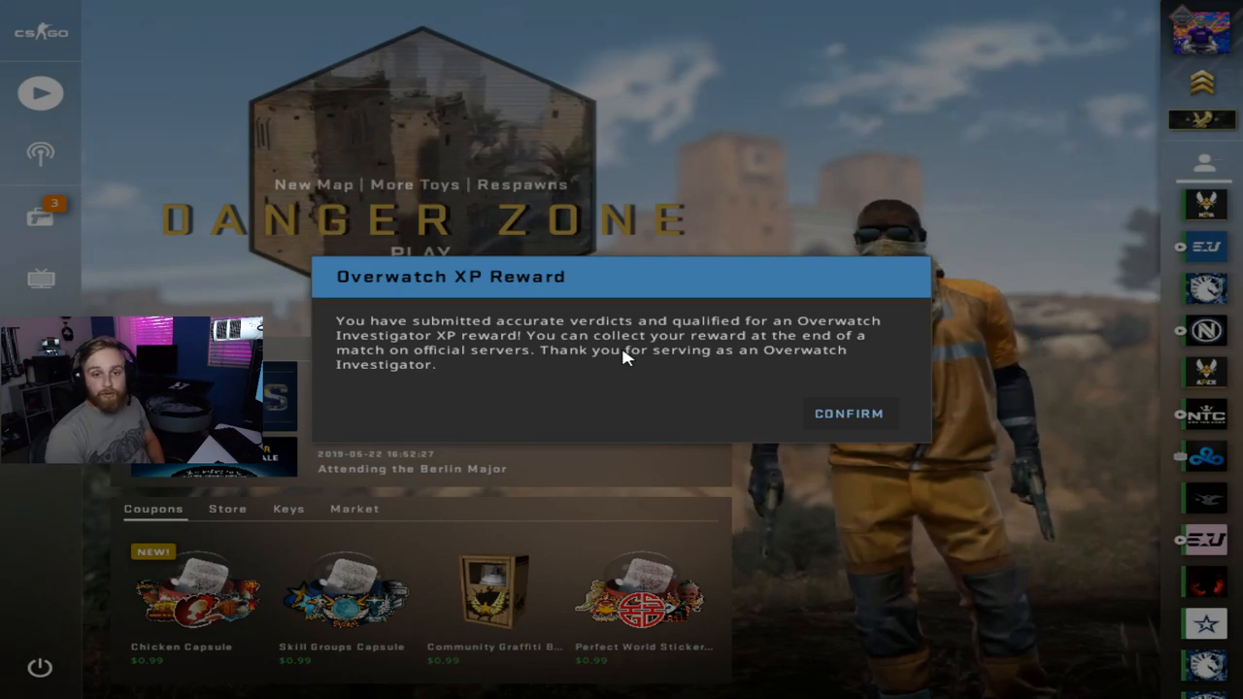
Confirm the Overwatch XP reward notice and go to Video Settings
{"action": "left_click", "coordinate": [849, 413]}
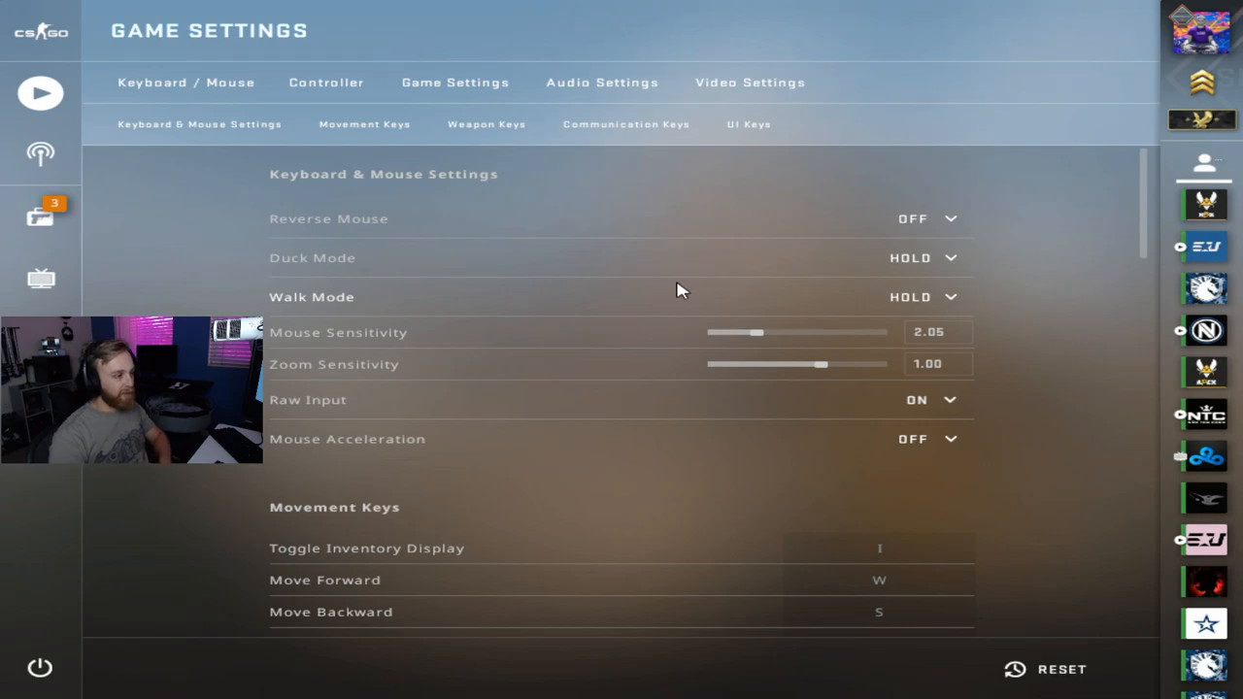
{"action": "left_click", "coordinate": [749, 81]}
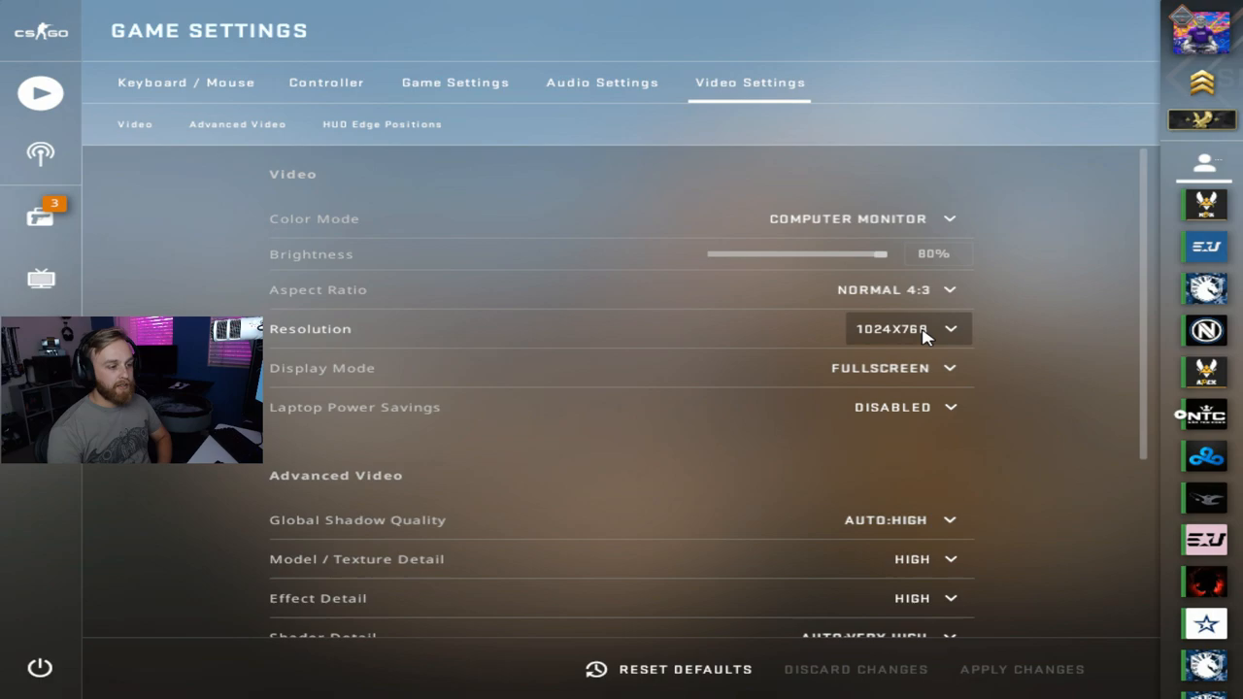
{"action": "mouse_move", "coordinate": [868, 313]}
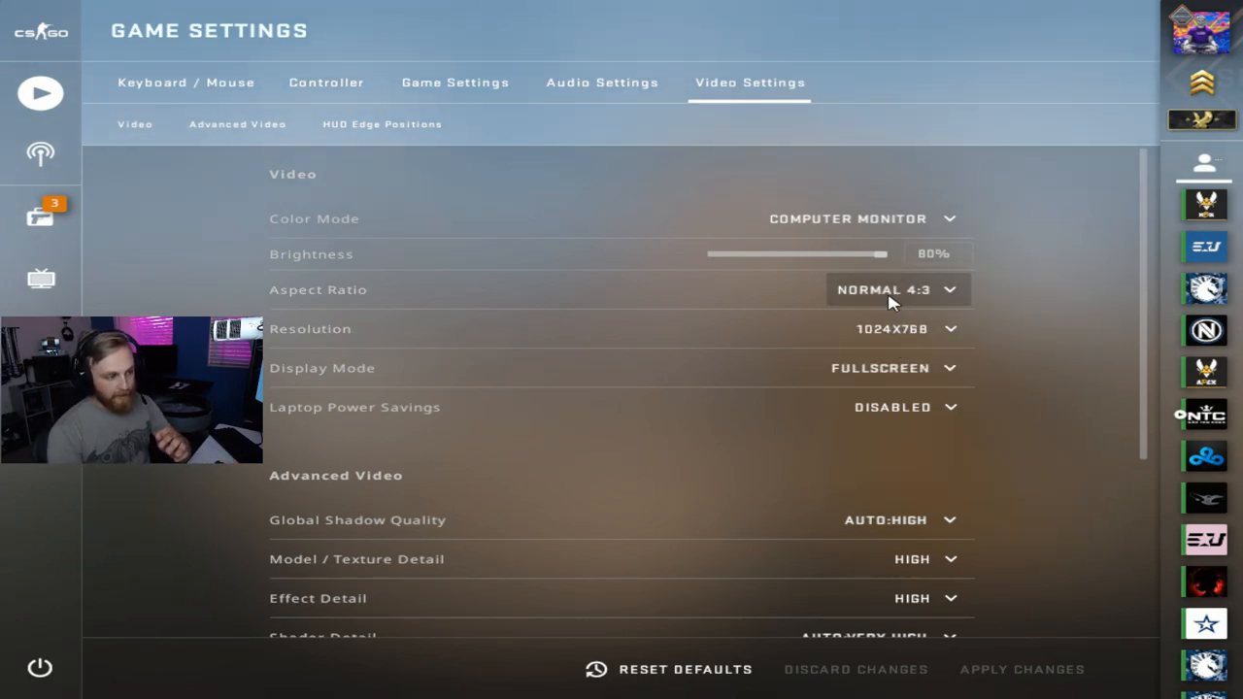
{"action": "mouse_move", "coordinate": [904, 329]}
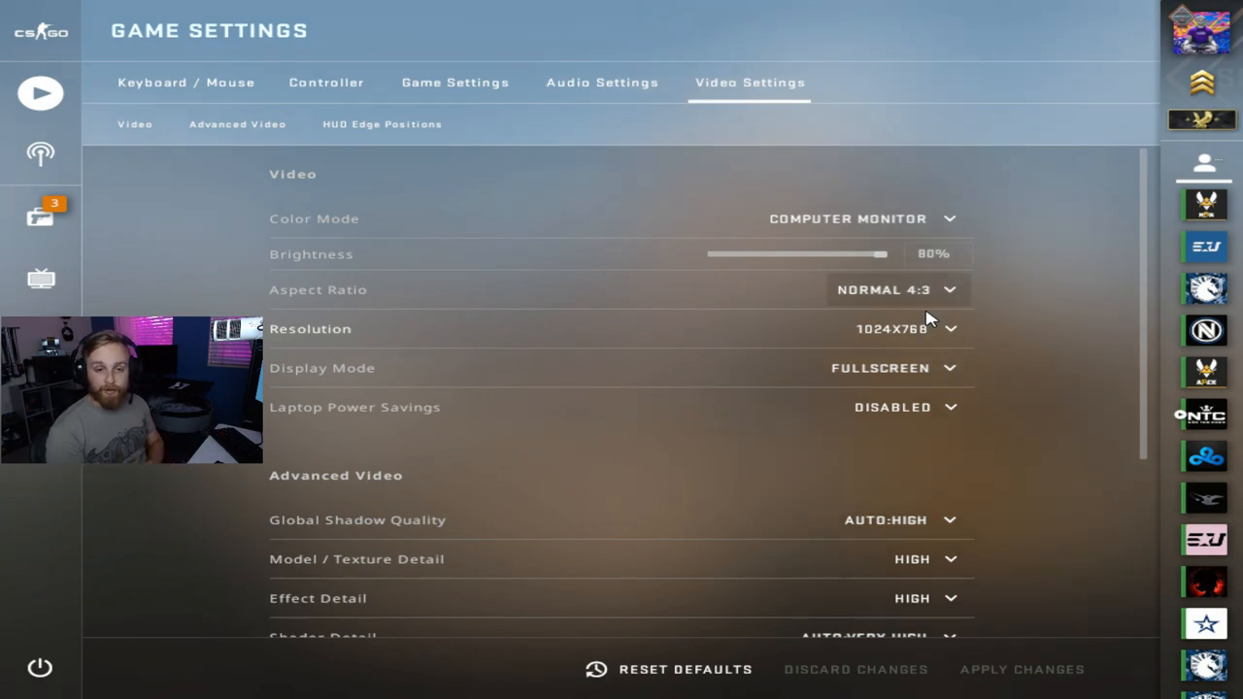
Browse resolutions 640x480 to 1440x1080, keeping 1024x768 fullscreen
{"action": "left_click", "coordinate": [903, 328]}
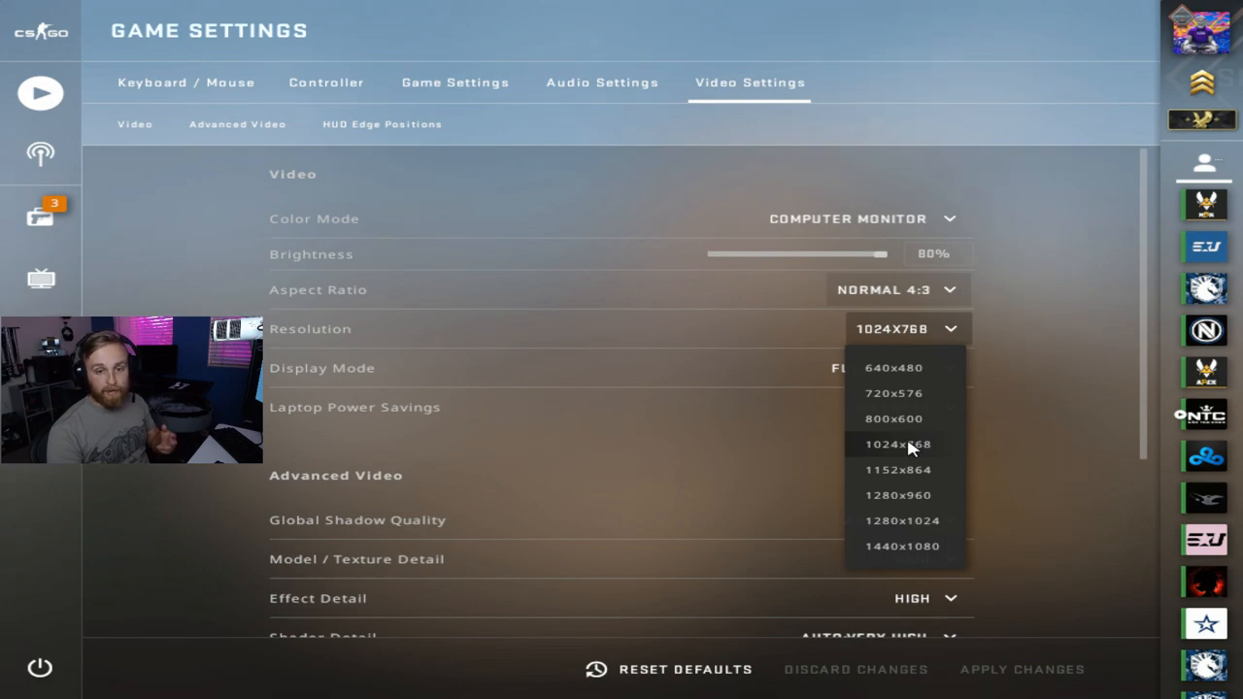
{"action": "left_click", "coordinate": [897, 444]}
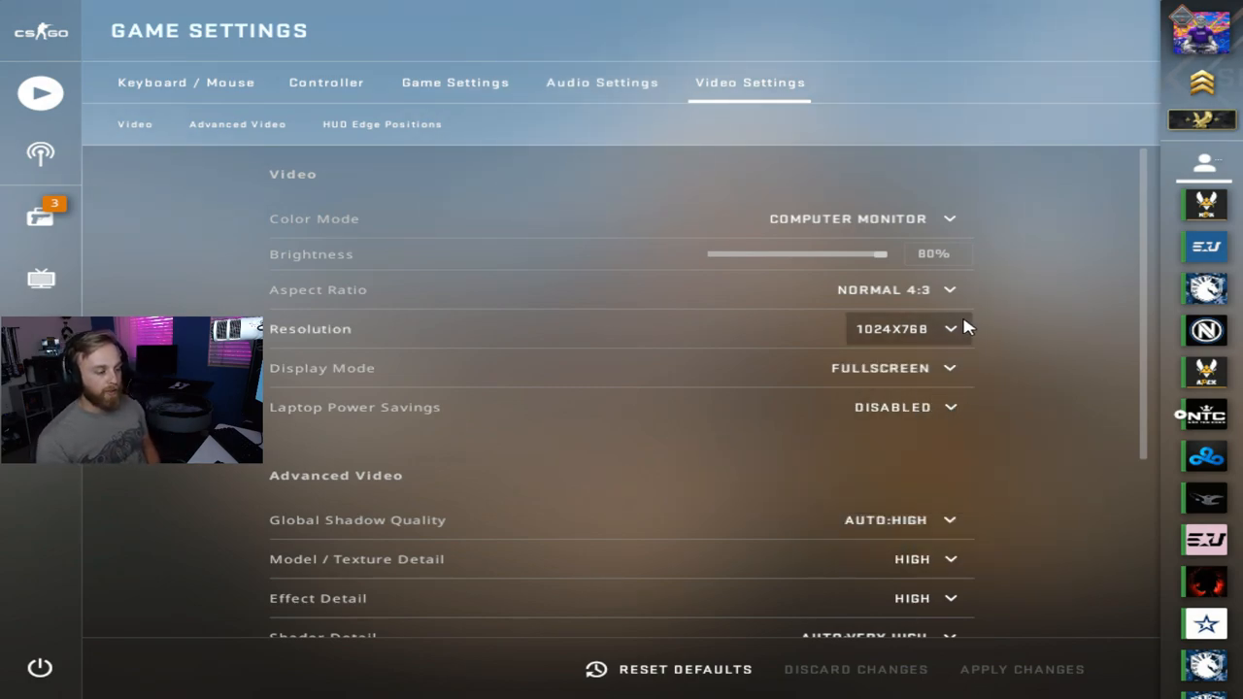
Set the Brightness slider to 130%
{"action": "scroll", "scroll_direction": "down", "scroll_amount": 3}
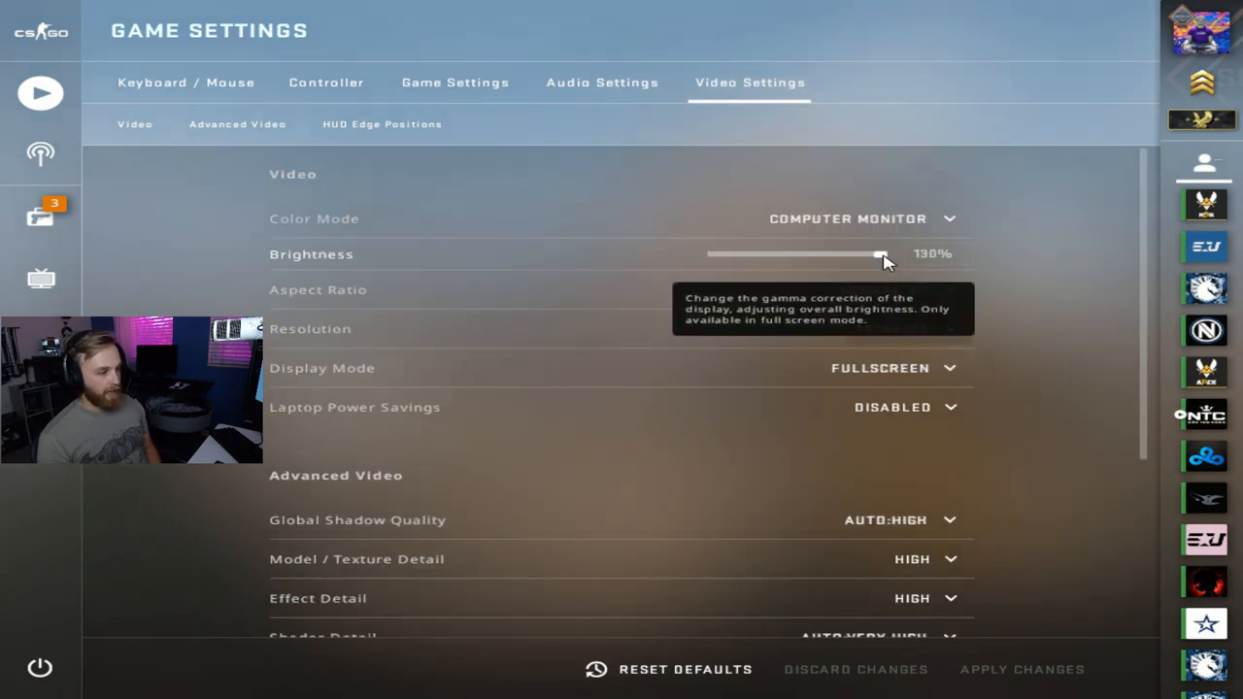
{"action": "left_click_drag", "start_coordinate": [879, 253], "coordinate": [825, 253]}
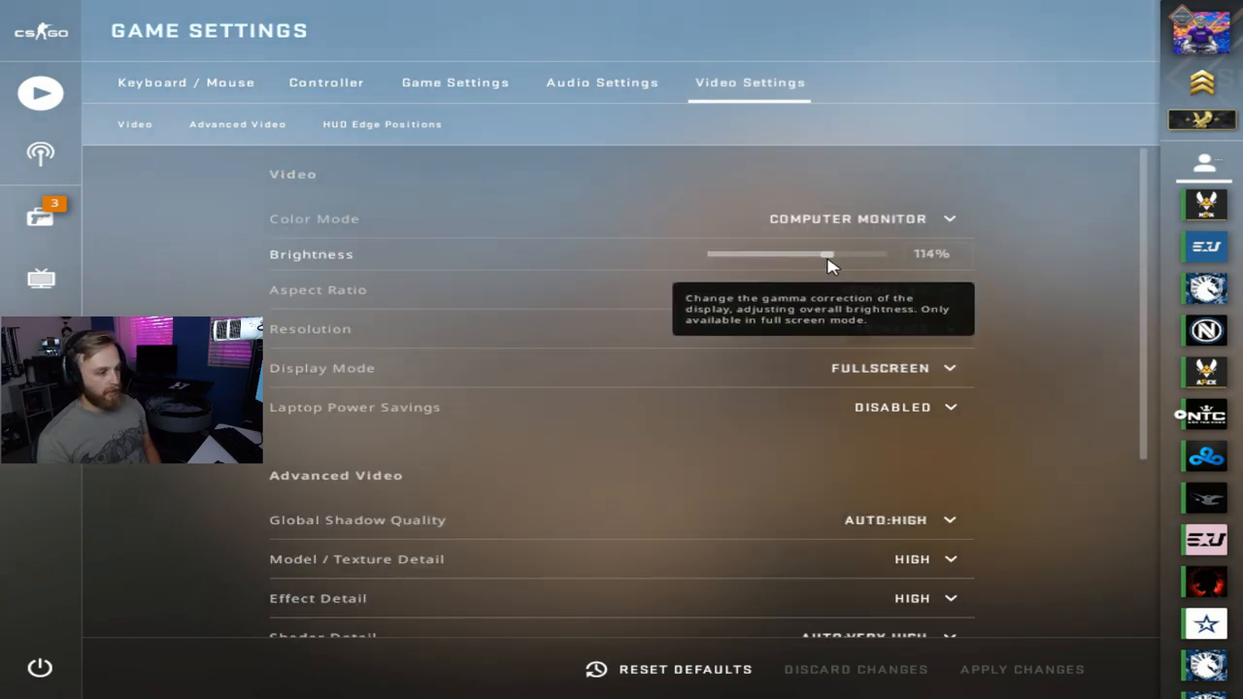
{"action": "left_click_drag", "start_coordinate": [826, 253], "coordinate": [879, 253]}
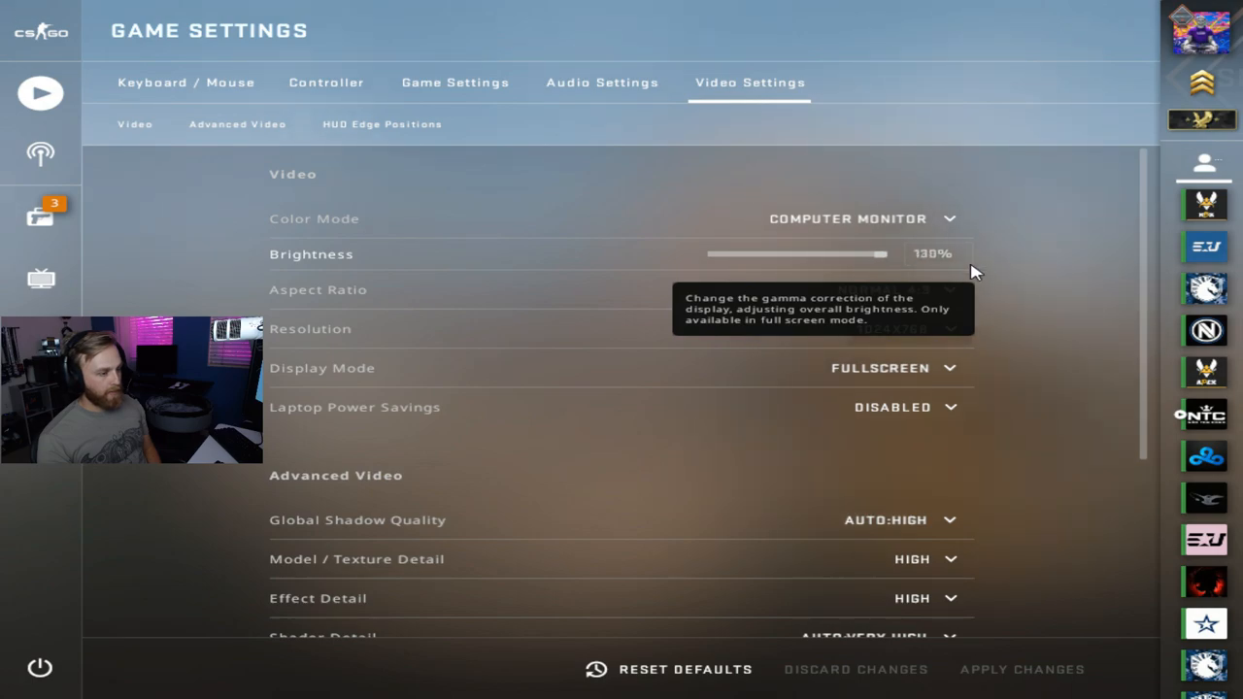
{"action": "mouse_move", "coordinate": [762, 340]}
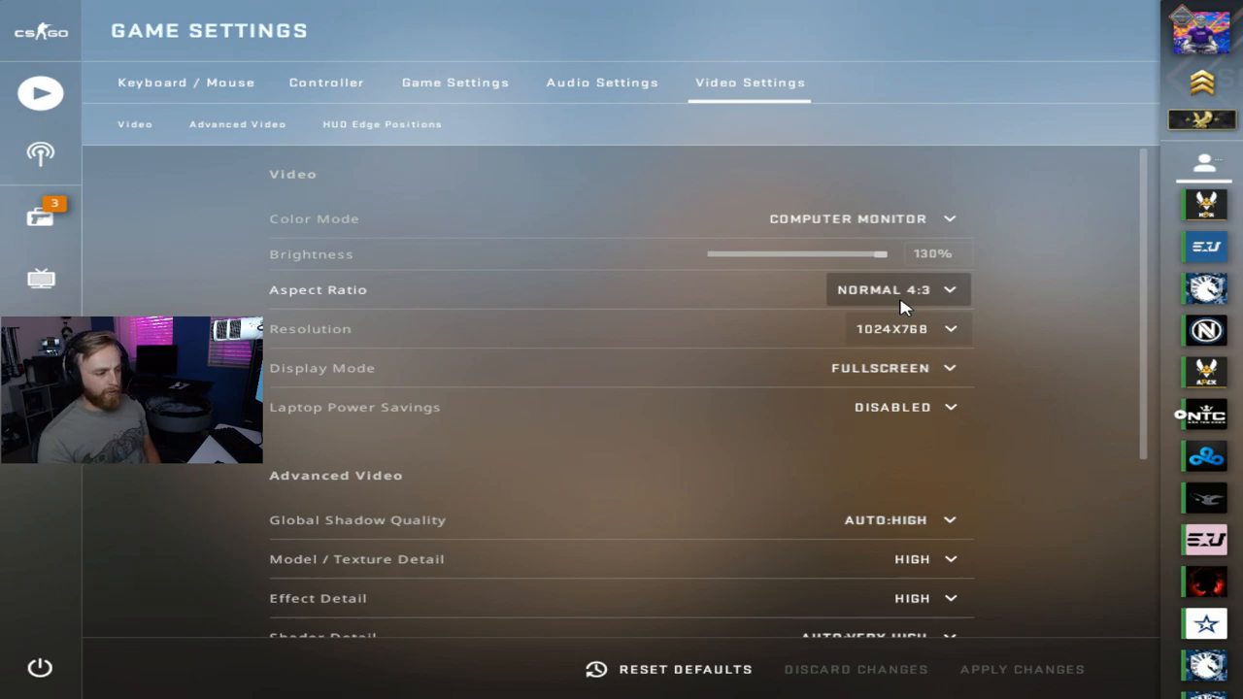
{"action": "mouse_move", "coordinate": [862, 218]}
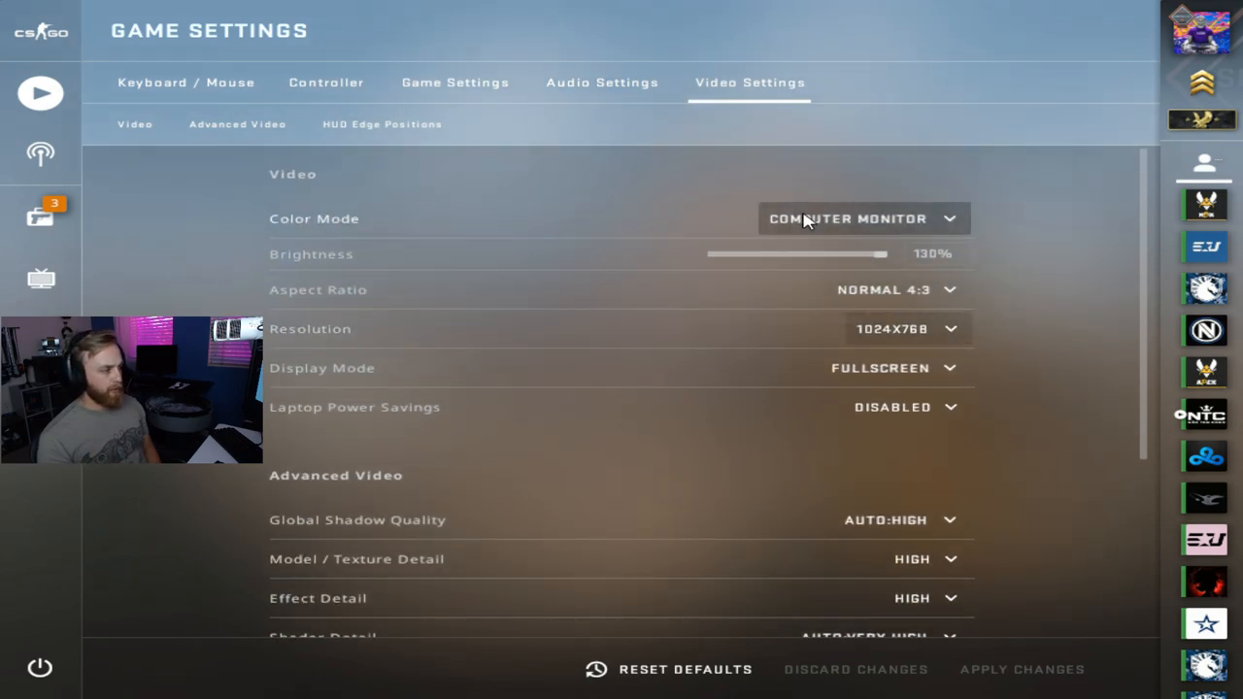
Scroll through advanced video options: 8x MSAA, trilinear filtering, vsync and motion blur off
{"action": "scroll", "scroll_direction": "down", "scroll_amount": 3}
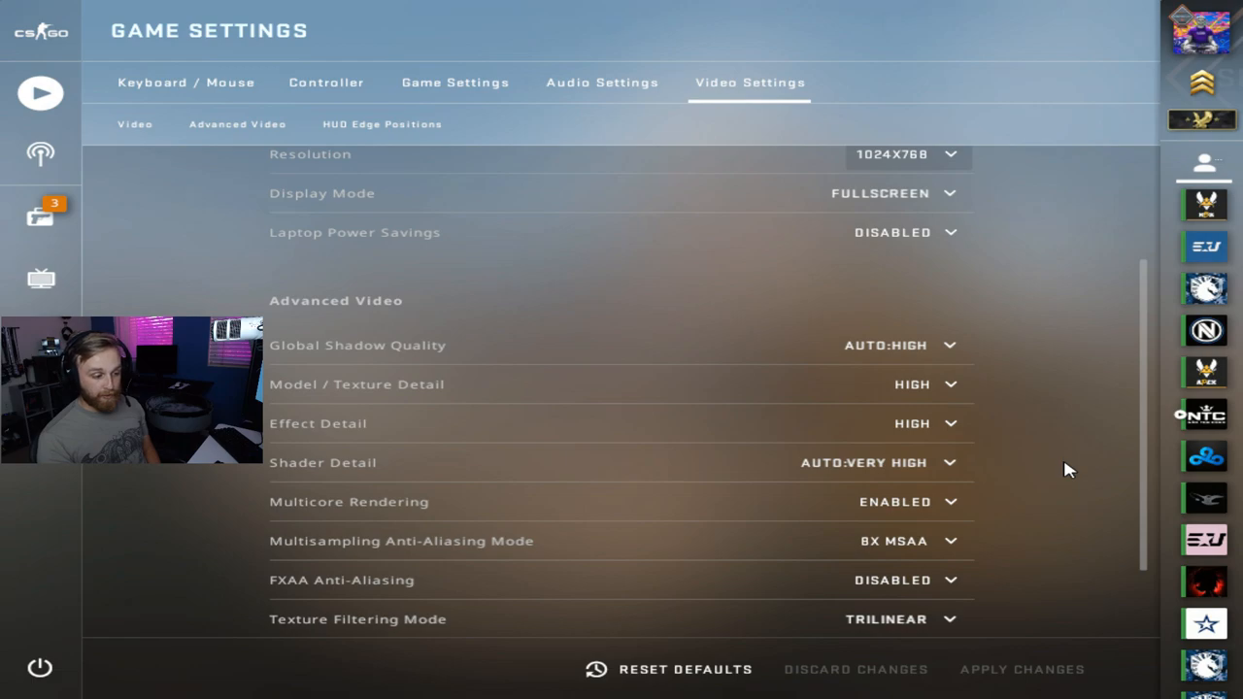
{"action": "mouse_move", "coordinate": [923, 372]}
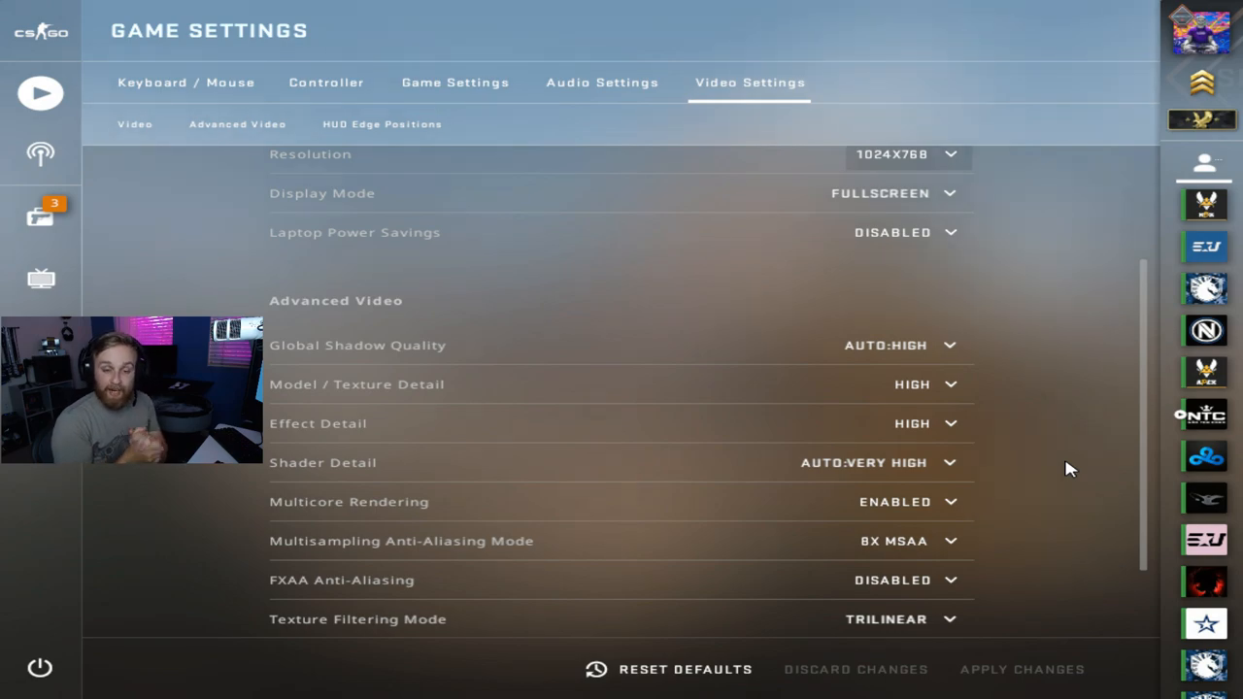
{"action": "scroll", "scroll_direction": "down", "scroll_amount": 3}
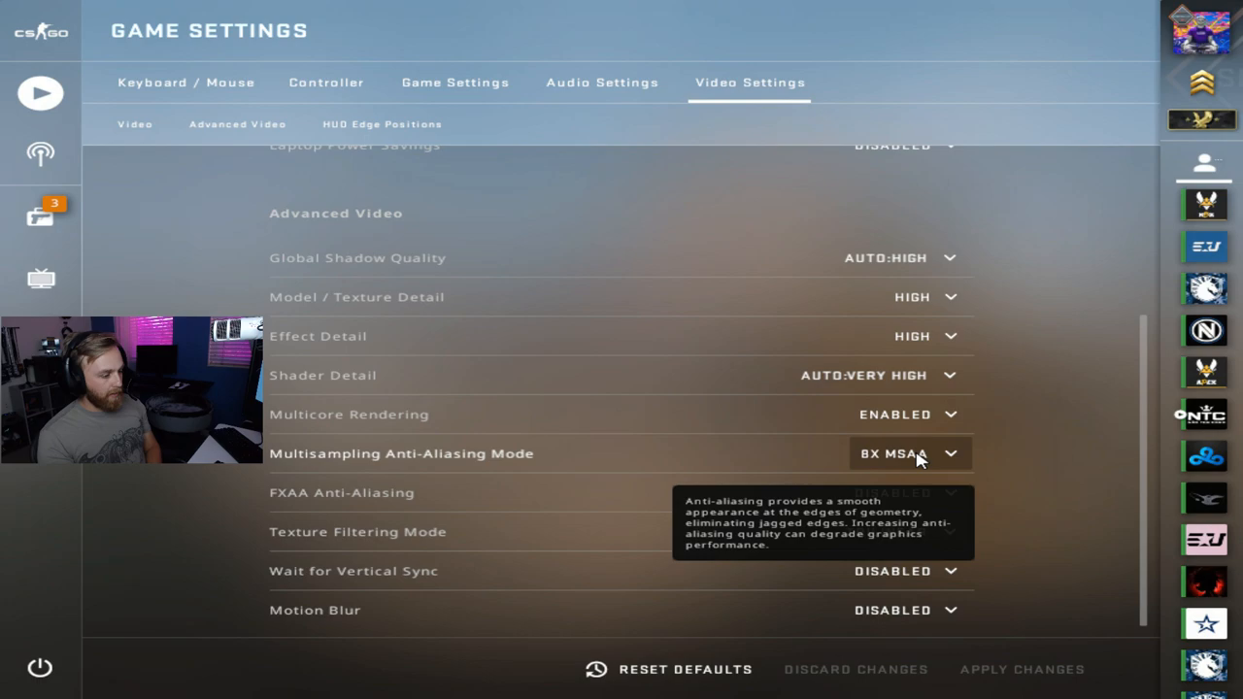
{"action": "mouse_move", "coordinate": [923, 461]}
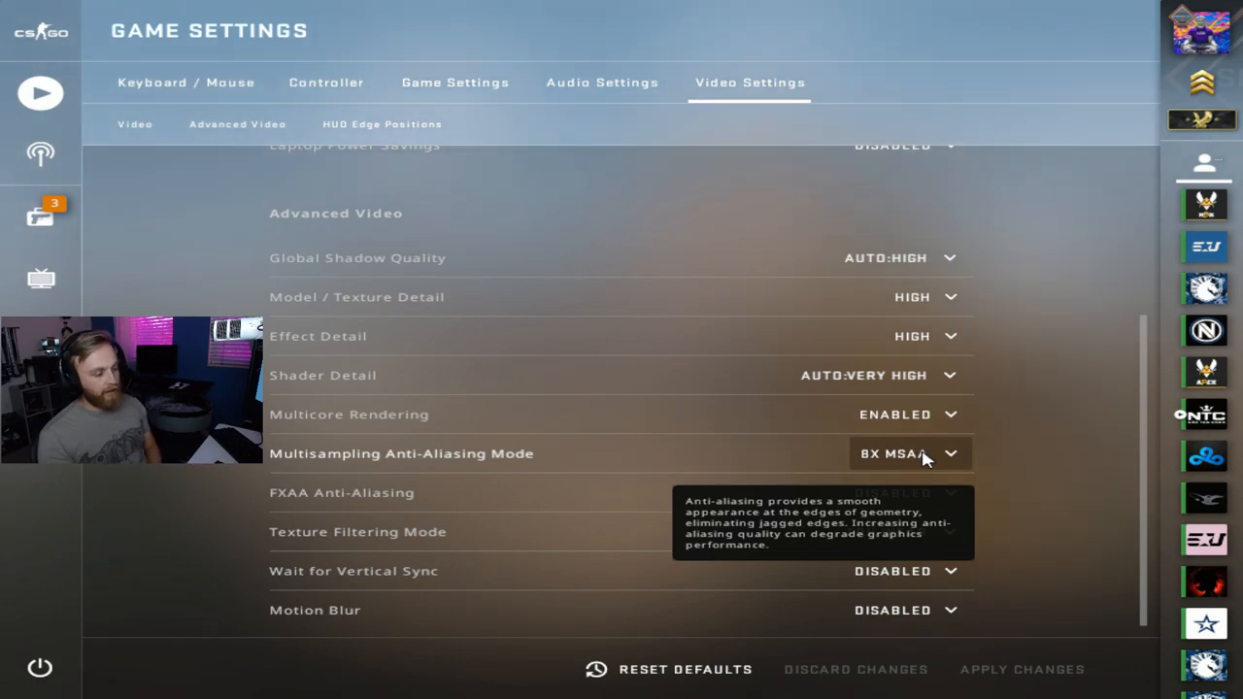
{"action": "mouse_move", "coordinate": [908, 473]}
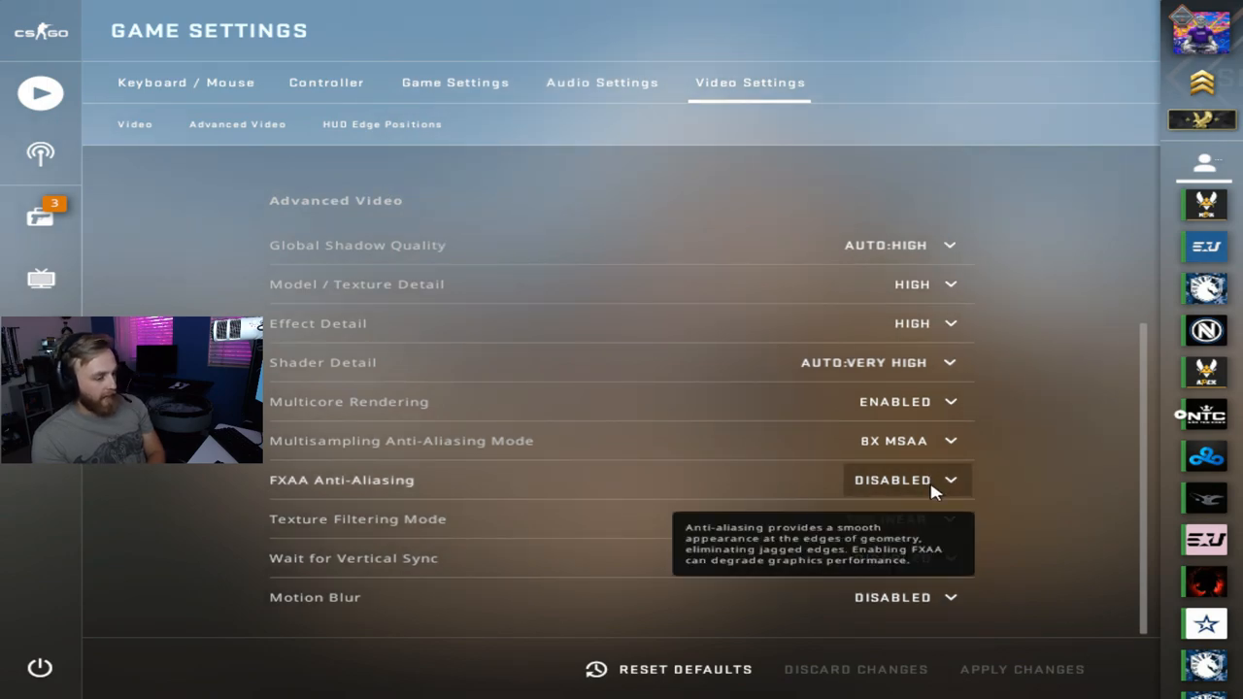
{"action": "mouse_move", "coordinate": [933, 520]}
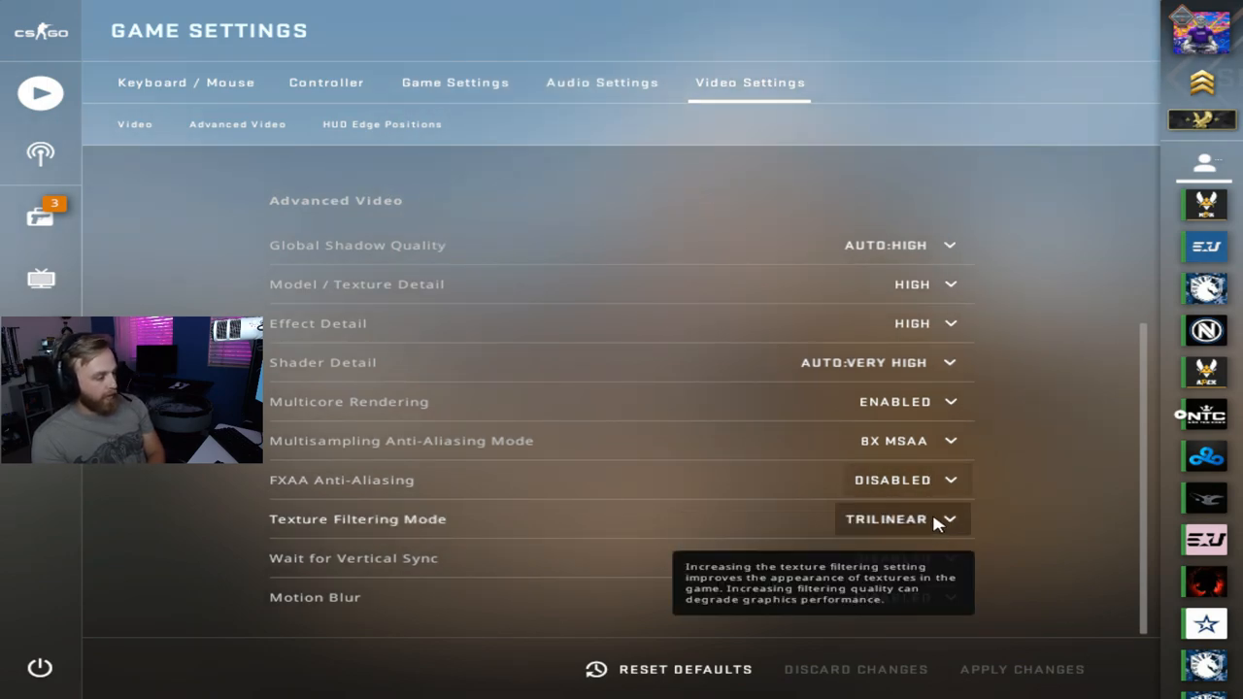
{"action": "mouse_move", "coordinate": [1017, 563]}
{"action": "type", "text": "net_graphproportionalfont"}
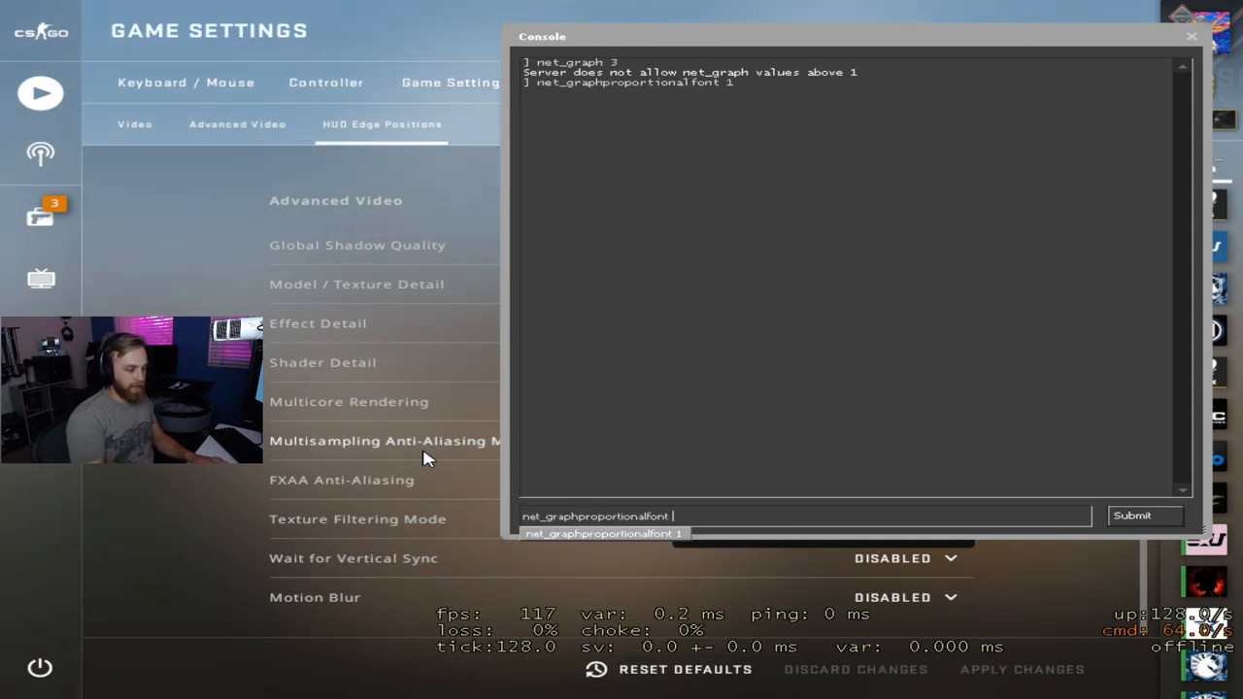
Submit net_graphproportionalfont 1 and keep the aspect ratio at Normal 4:3
{"action": "left_click", "coordinate": [1192, 36]}
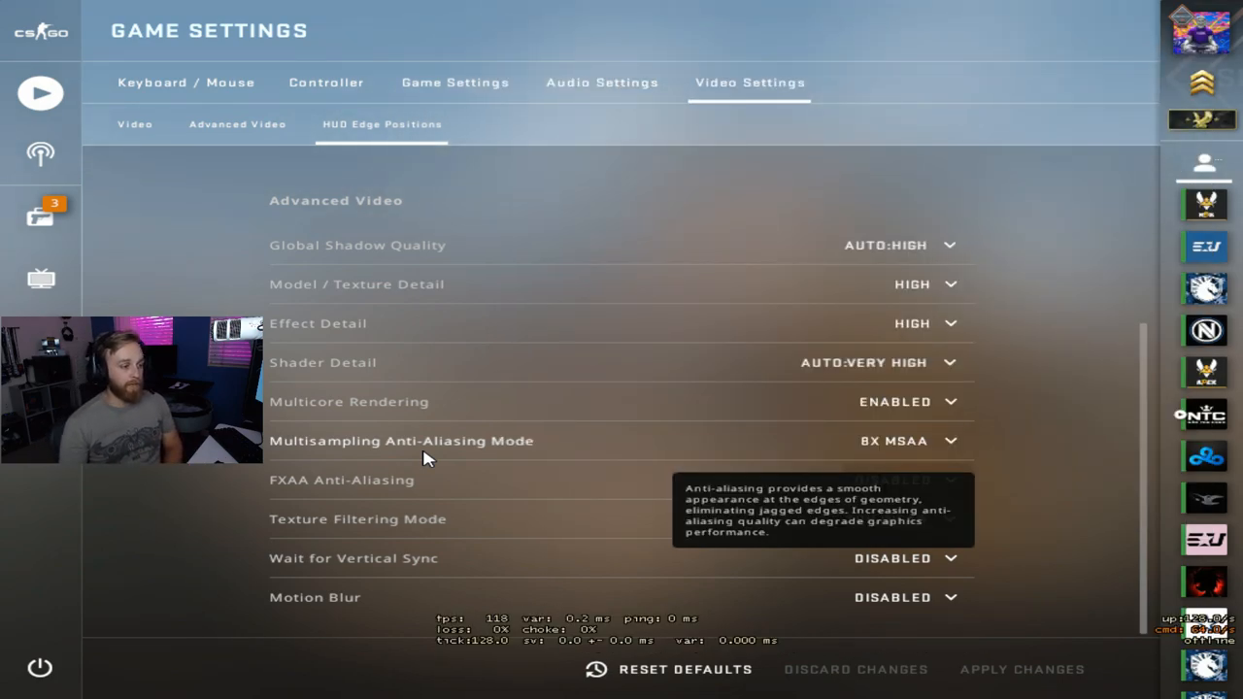
{"action": "left_click", "coordinate": [894, 289]}
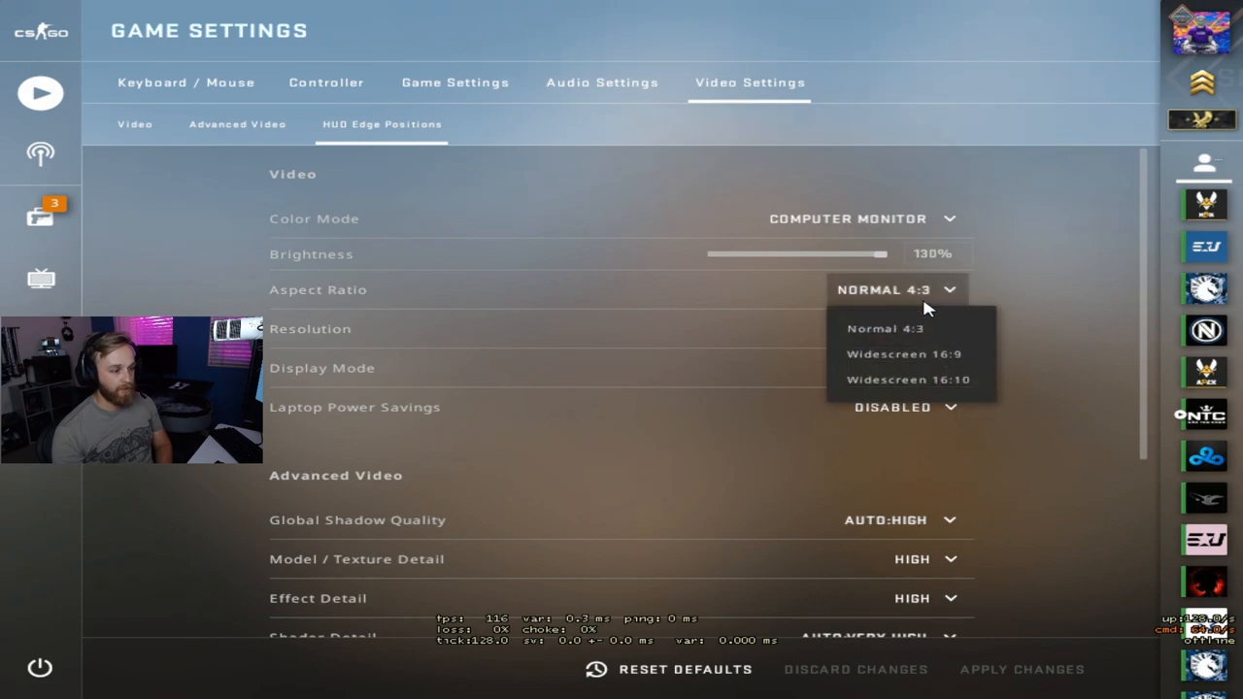
{"action": "left_click", "coordinate": [905, 328]}
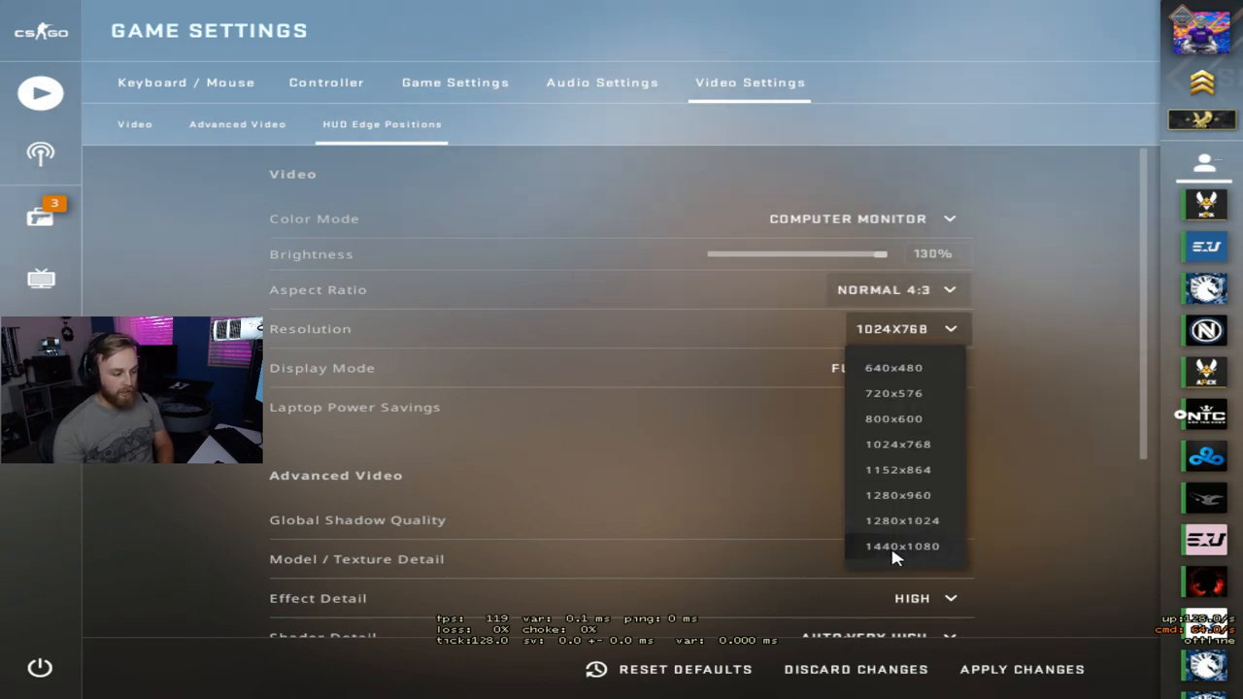
Set the resolution to 1440x1080 and confirm it in the dropdown
{"action": "left_click", "coordinate": [901, 546]}
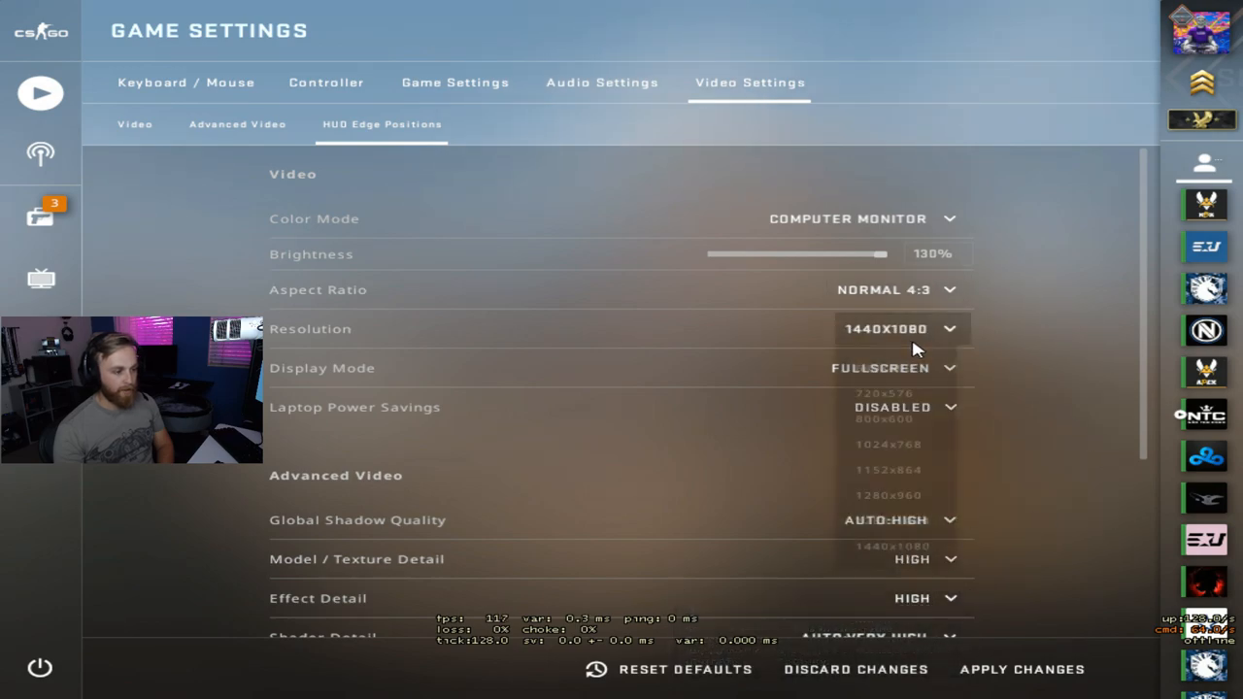
{"action": "left_click", "coordinate": [898, 329]}
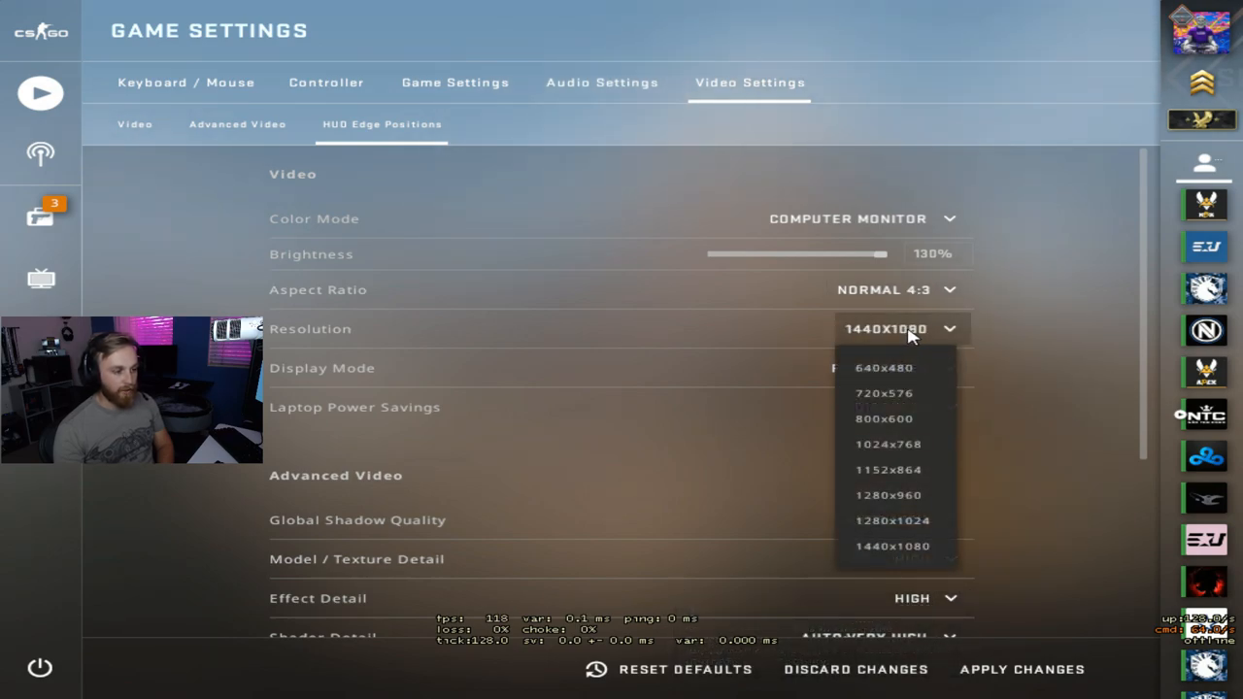
{"action": "left_click", "coordinate": [886, 328]}
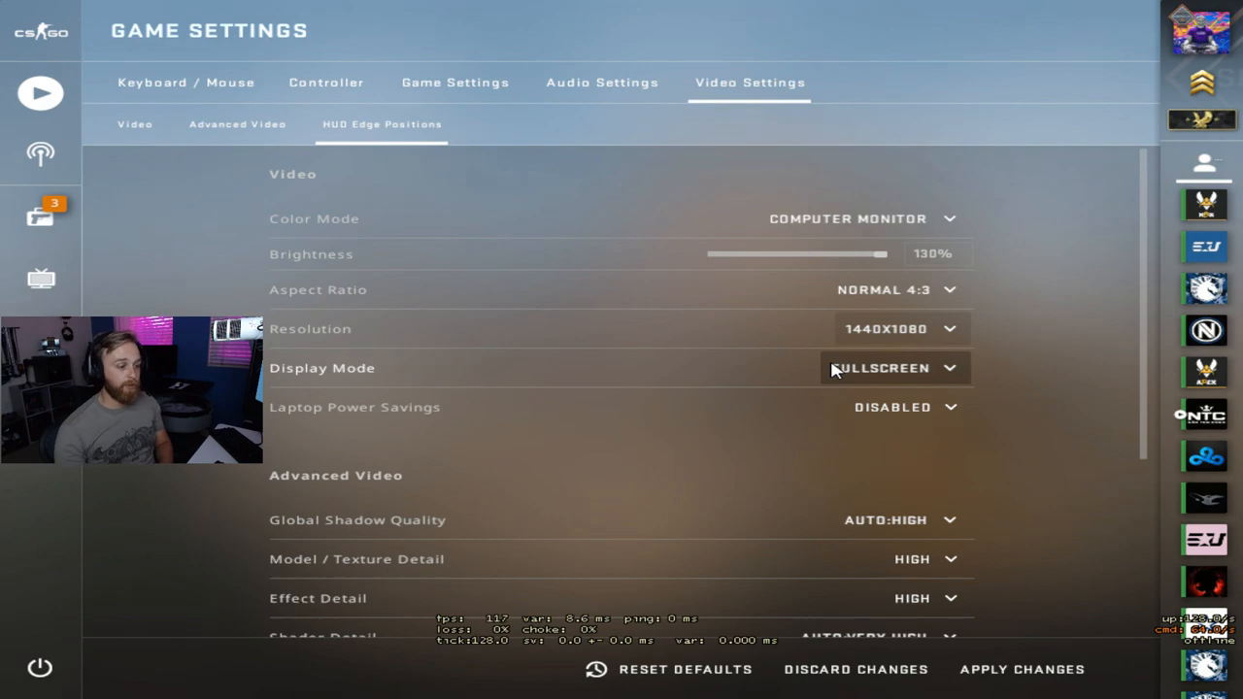
{"action": "mouse_move", "coordinate": [1072, 446]}
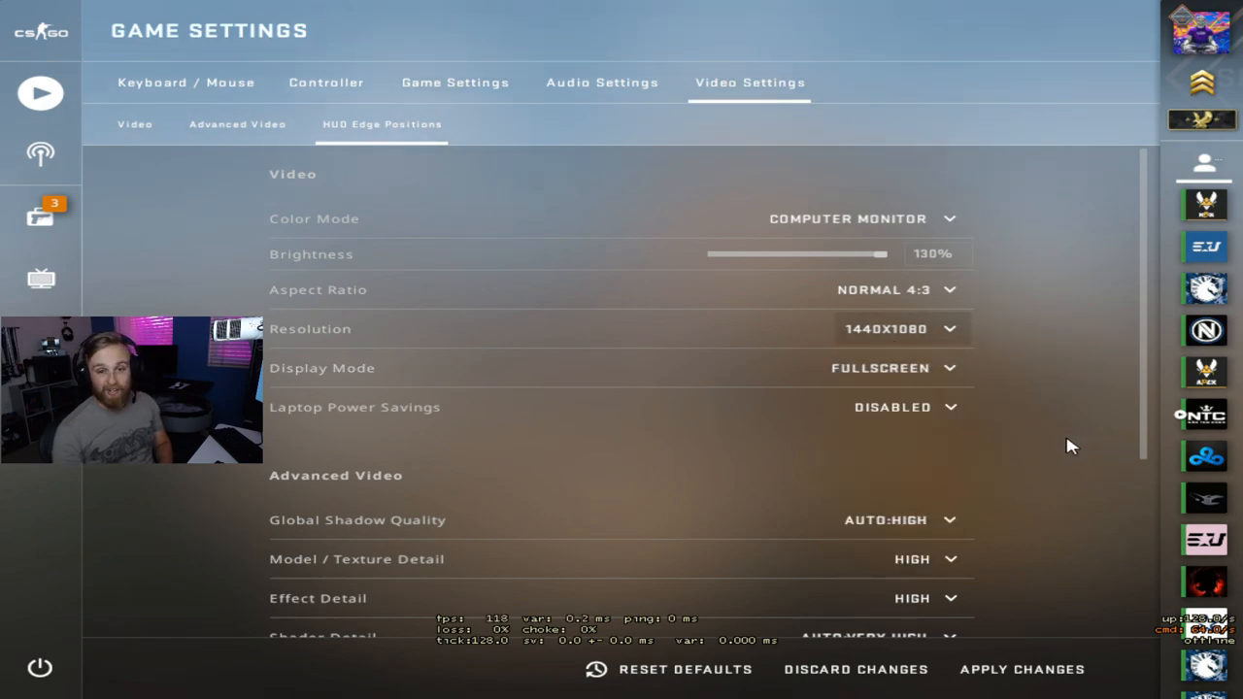
{"action": "mouse_move", "coordinate": [1095, 487]}
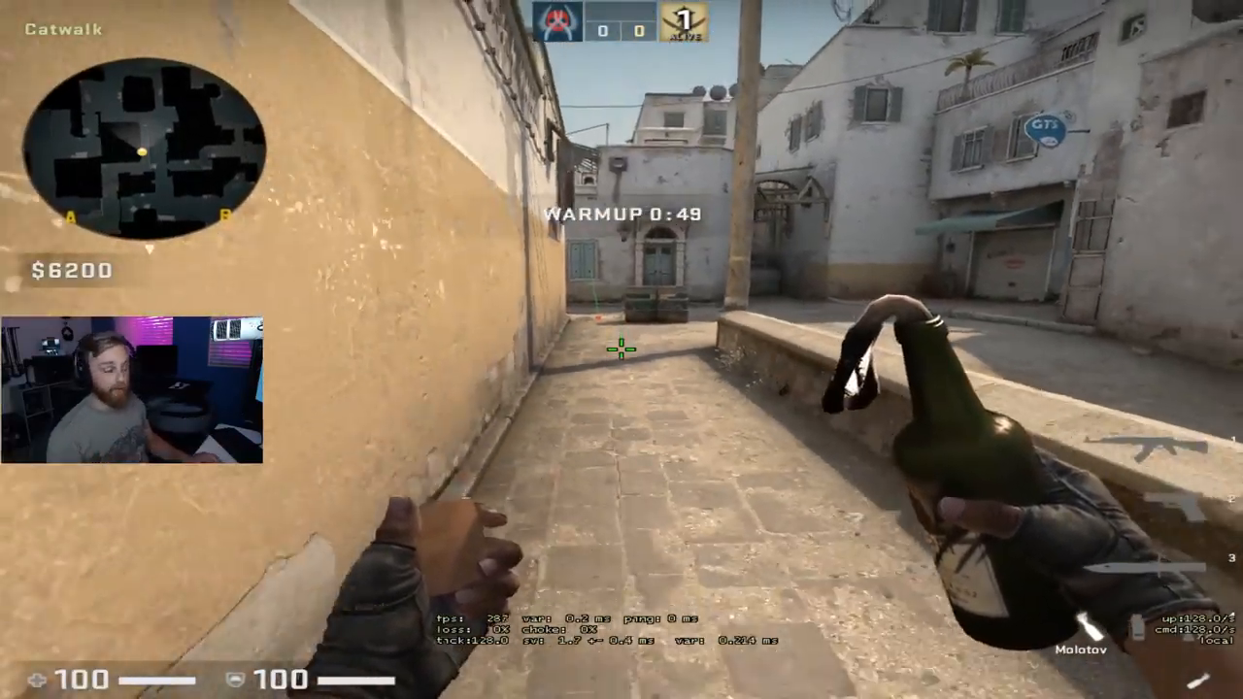
Throw a molotov at Catwalk during the Dust II warmup
{"action": "left_click", "coordinate": [622, 349]}
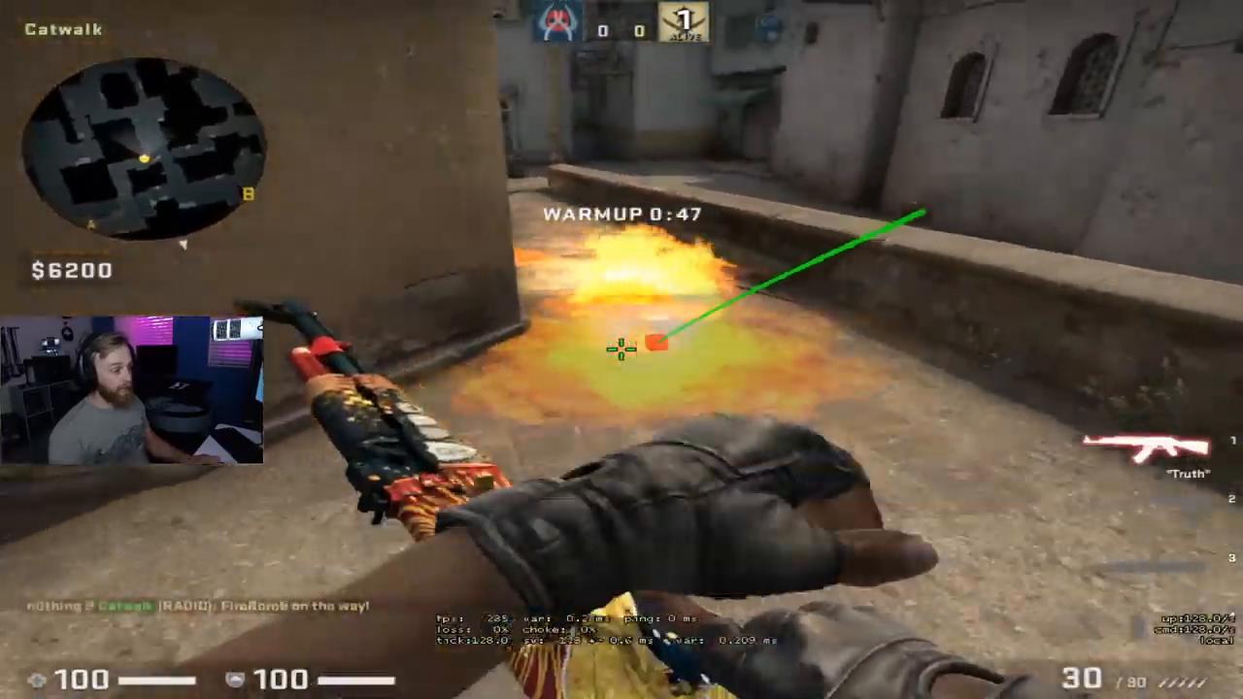